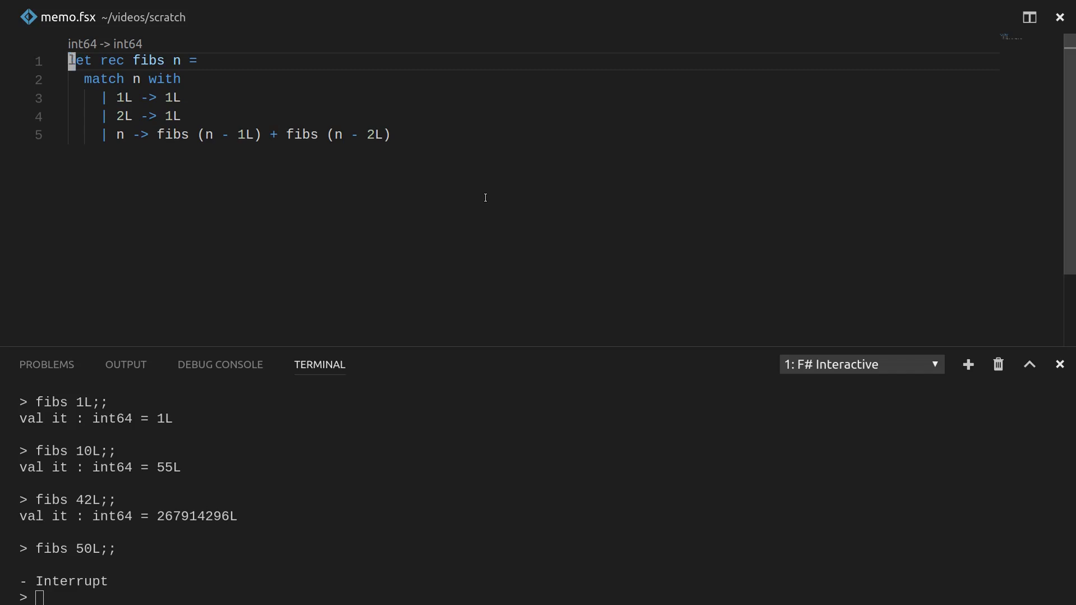
Re-run fibs 1L, 10L, 42L and 50L in F# Interactive.
{"action": "key", "text": "ctrl+a"}
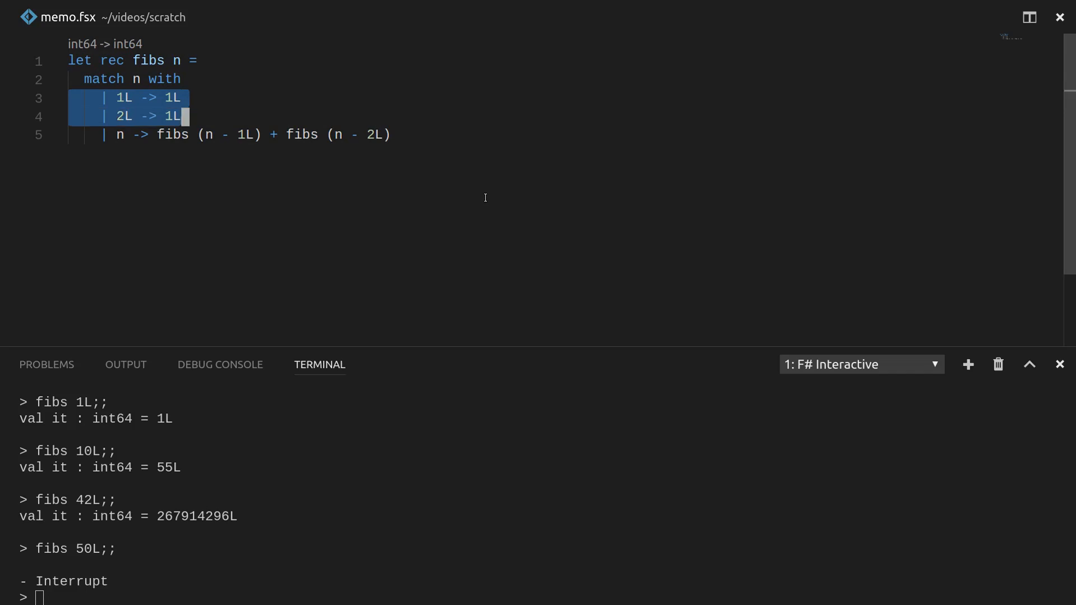
{"action": "left_click", "coordinate": [177, 134]}
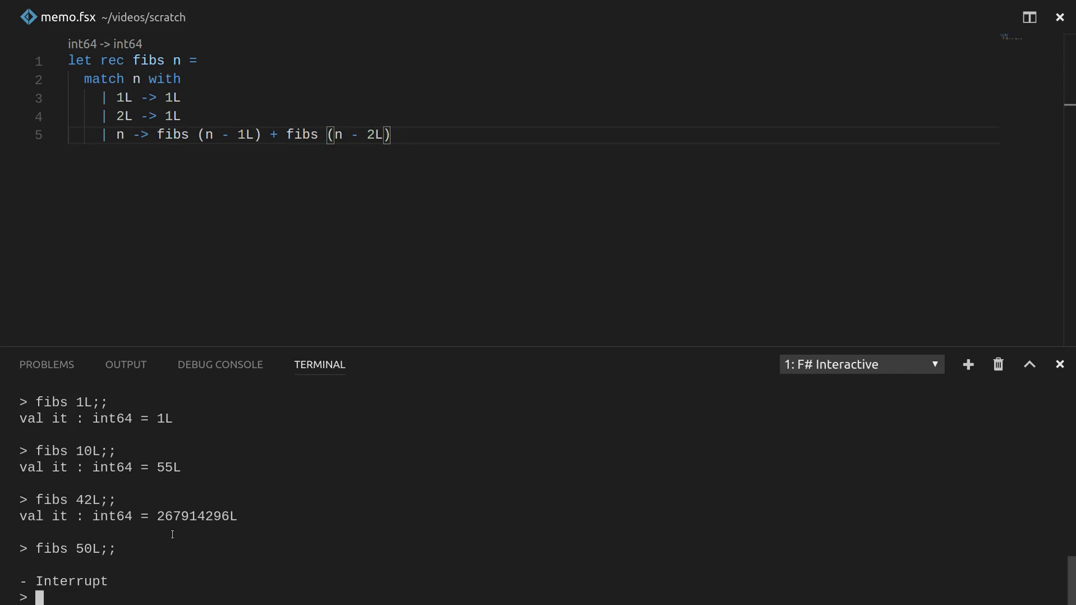
{"action": "type", "text": "fibs 1L;;"}
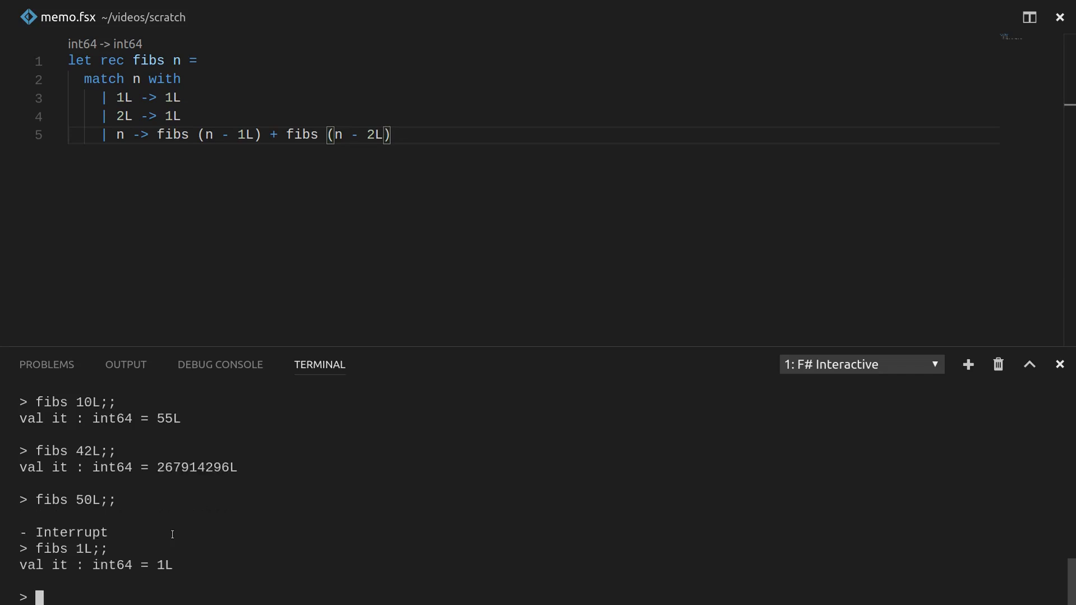
{"action": "type", "text": "fibs 1"}
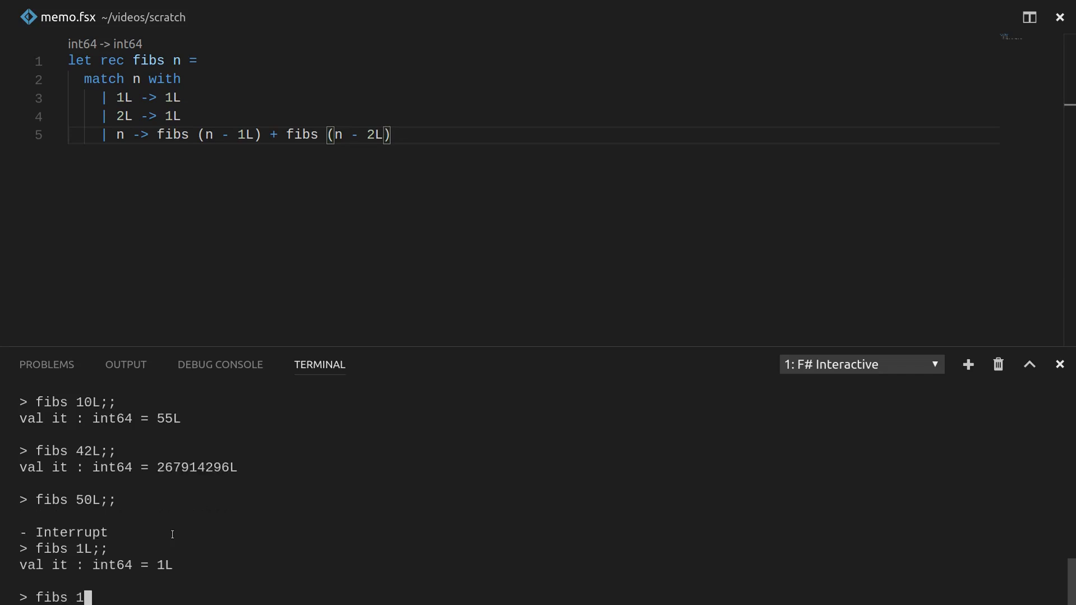
{"action": "type", "text": "0L"}
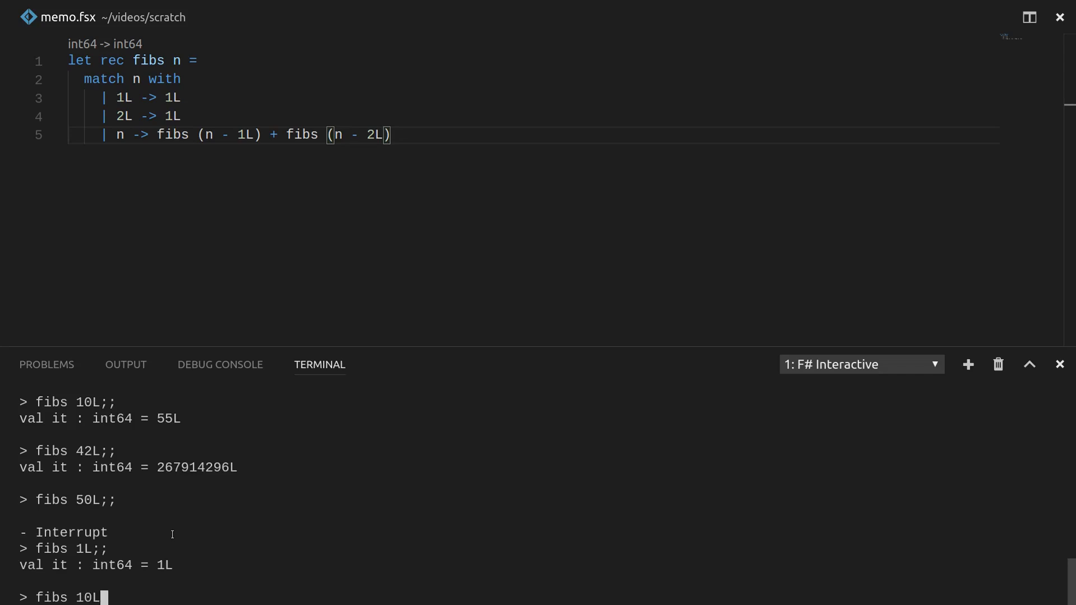
{"action": "key", "text": "Enter"}
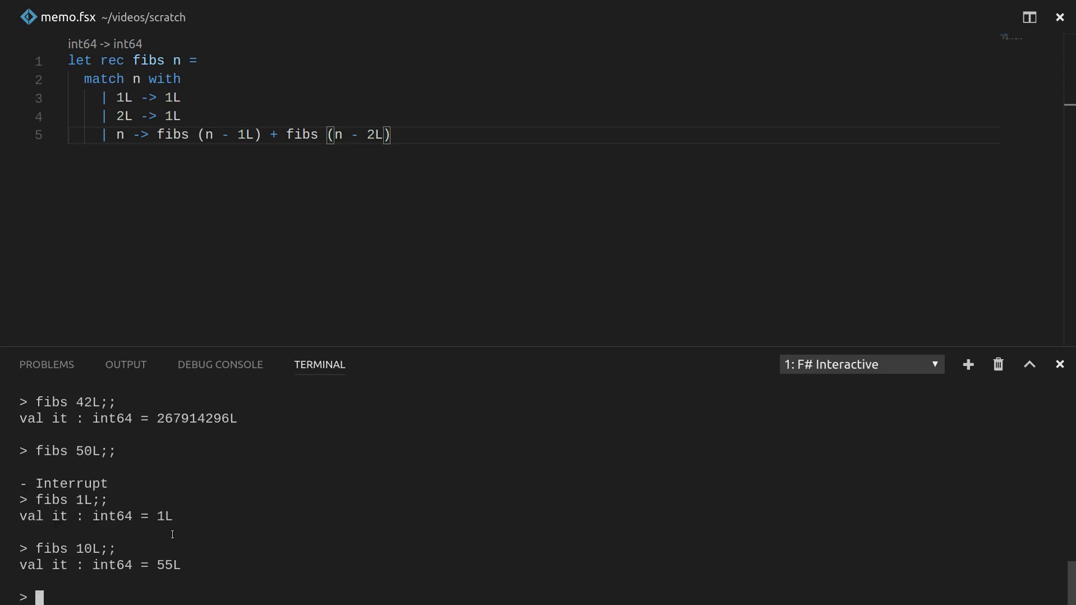
{"action": "type", "text": "42L;;"}
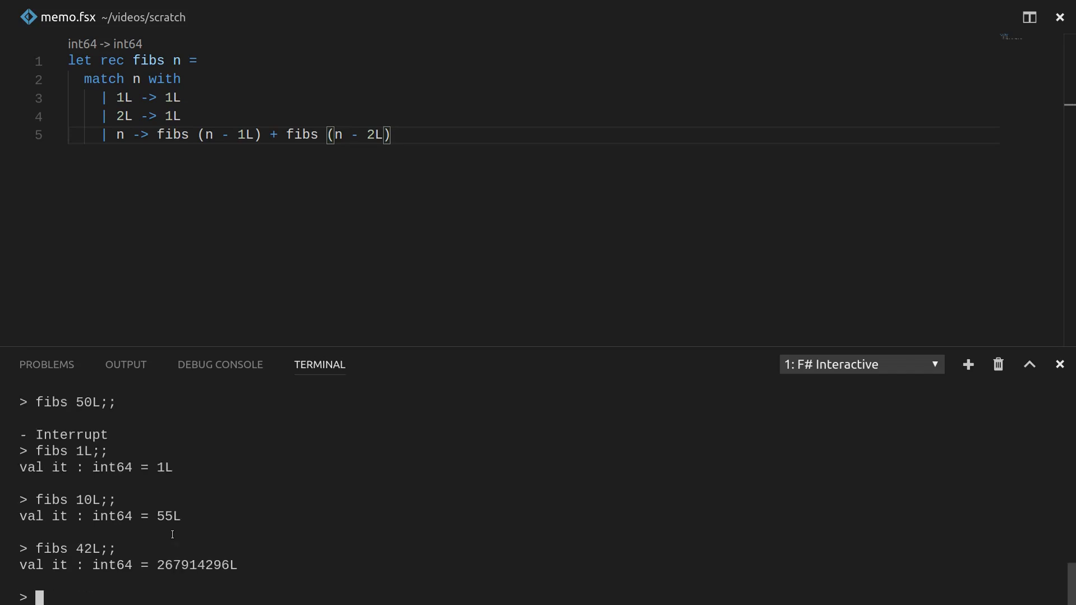
{"action": "type", "text": "fibs 42L;;"}
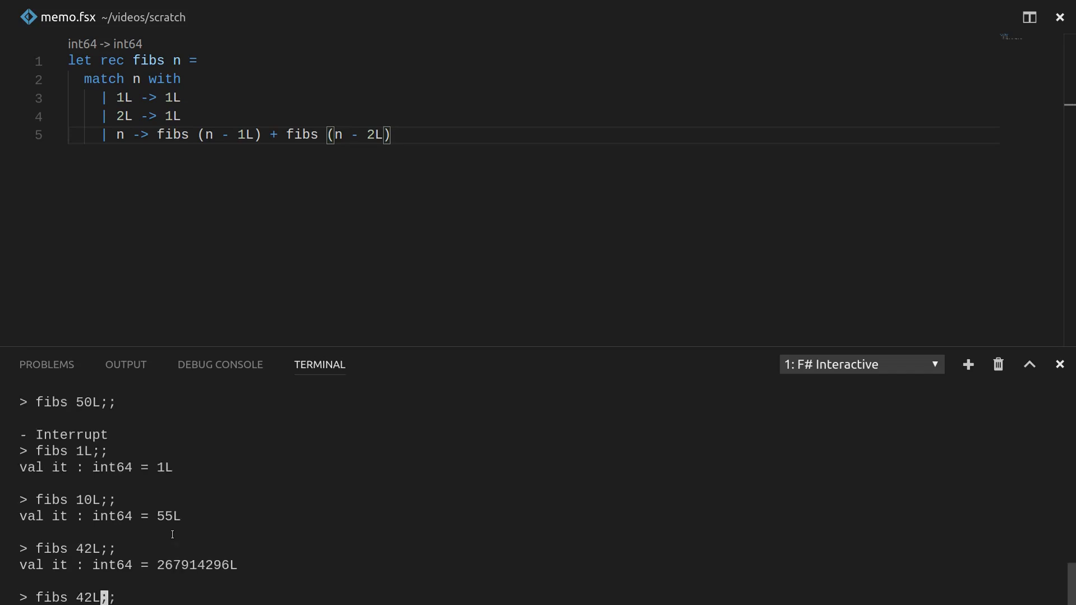
{"action": "key", "text": "Enter"}
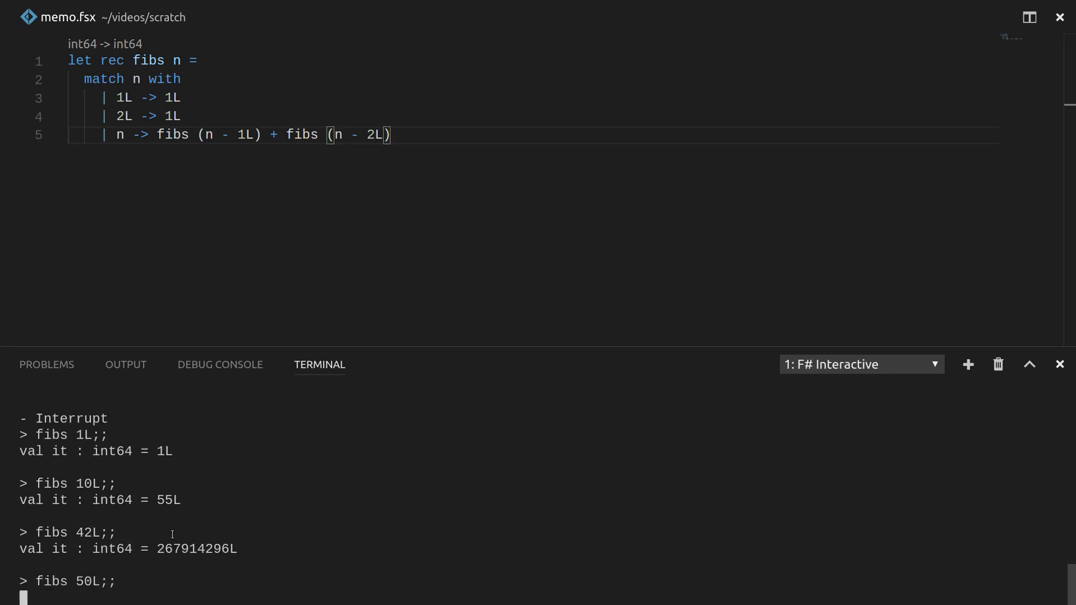
{"action": "mouse_move", "coordinate": [149, 146]}
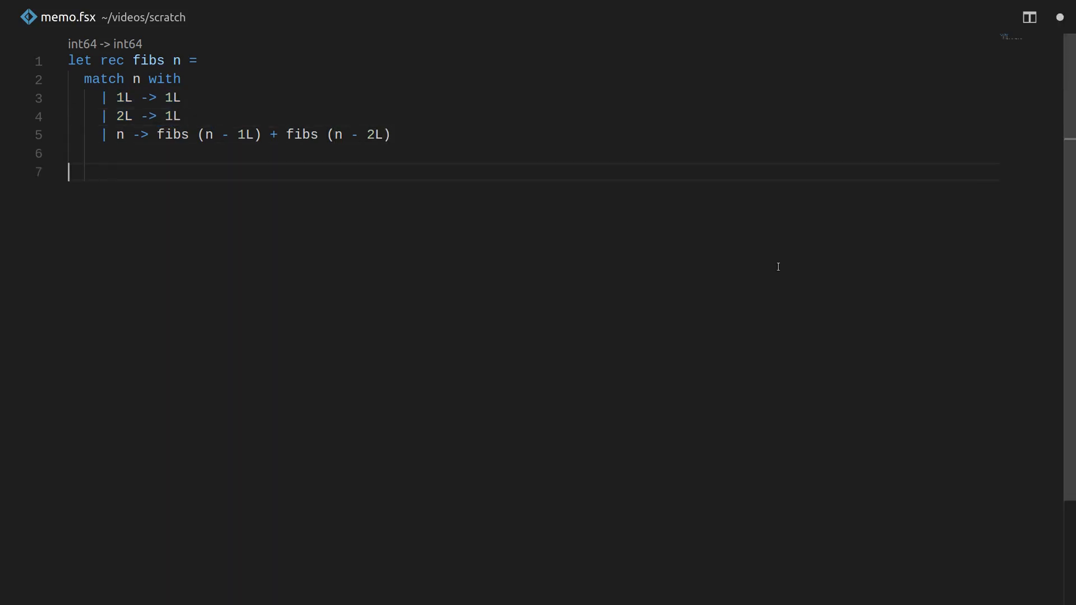
Define memo as ref Map.empty on line 7, below fibs.
{"action": "type", "text": "let memo"}
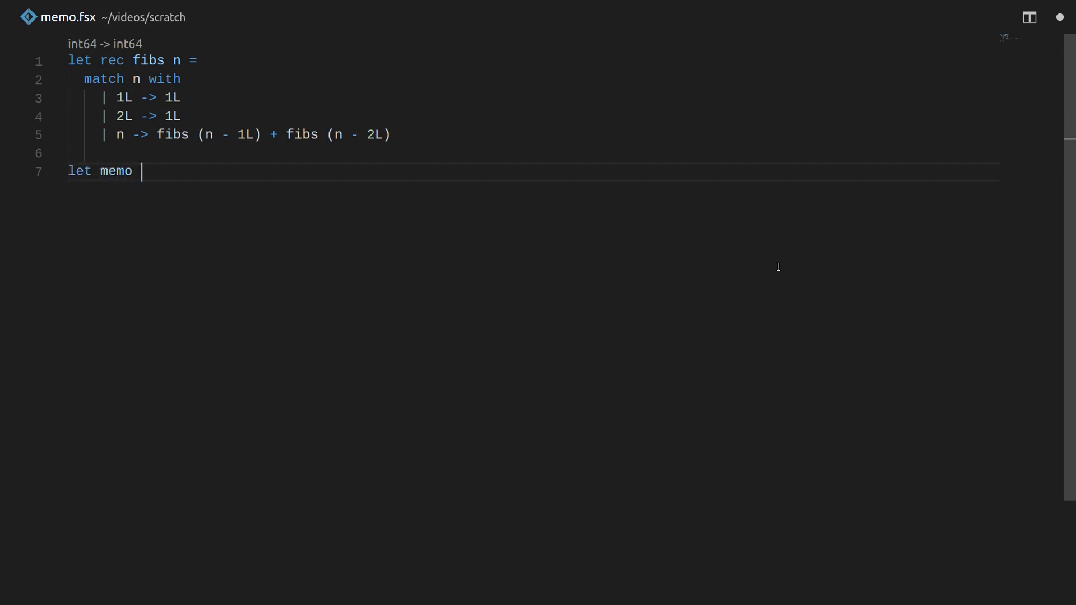
{"action": "type", "text": "= Map."}
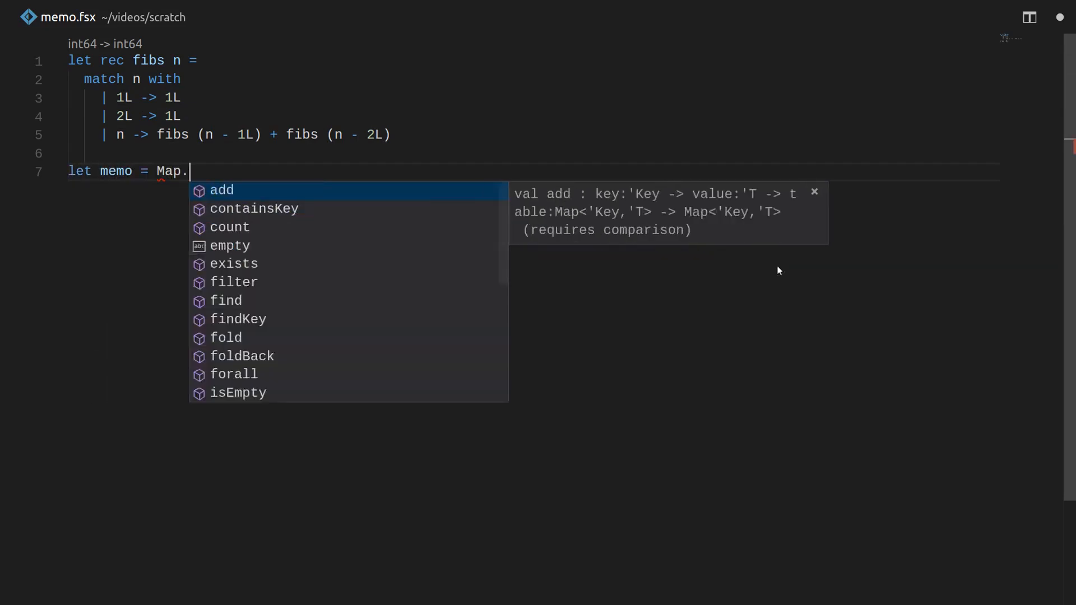
{"action": "type", "text": "empty"}
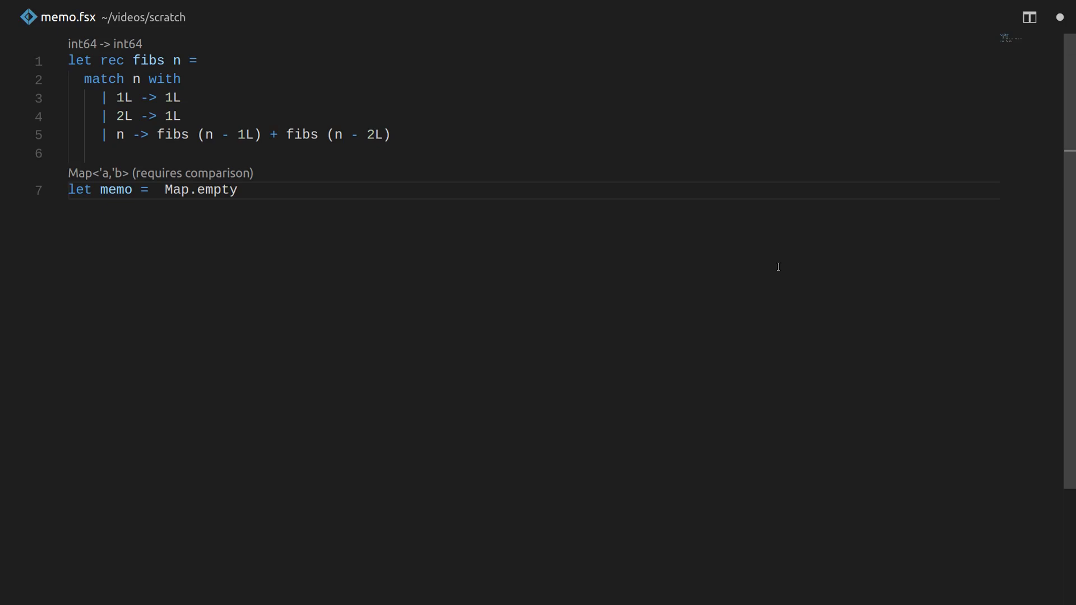
{"action": "type", "text": "ref"}
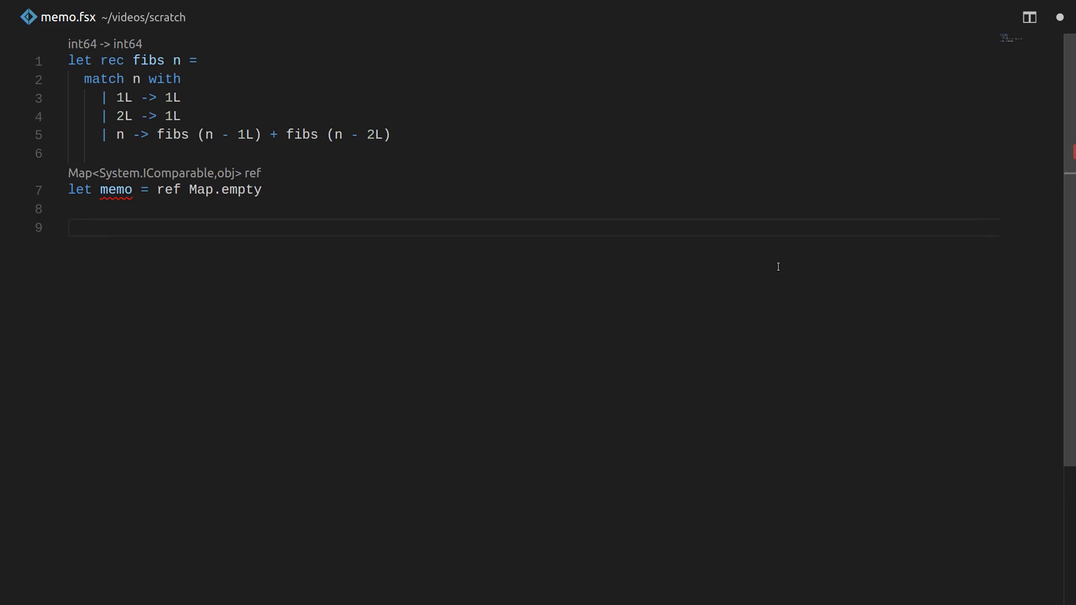
{"action": "type", "text": "let rec m"}
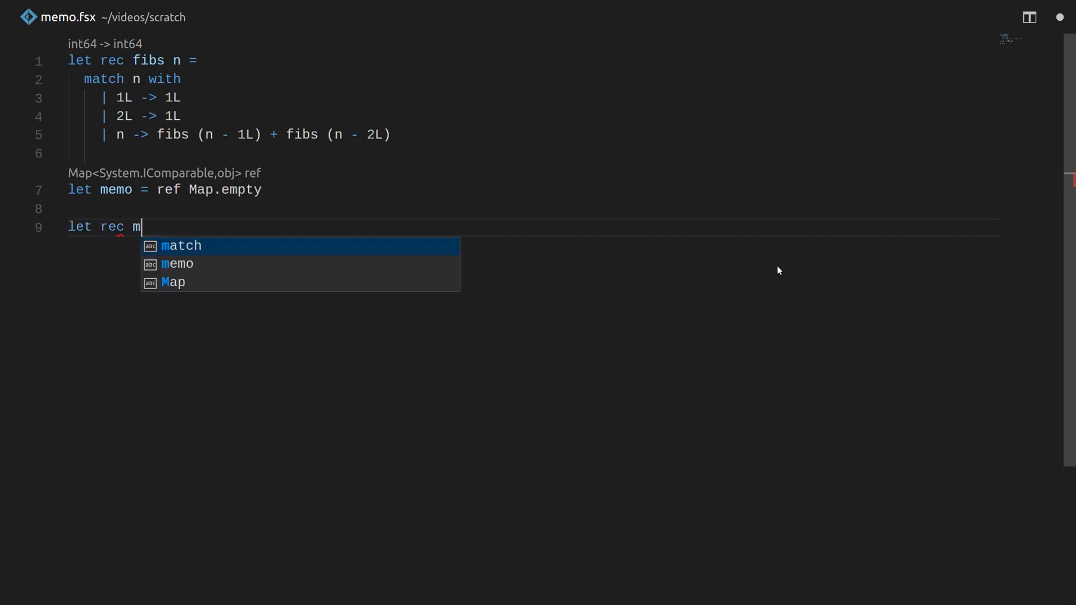
Start let rec memoizedFibs n: if Map.containsKey n !memo then Map.find n !memo.
{"action": "type", "text": "emo"}
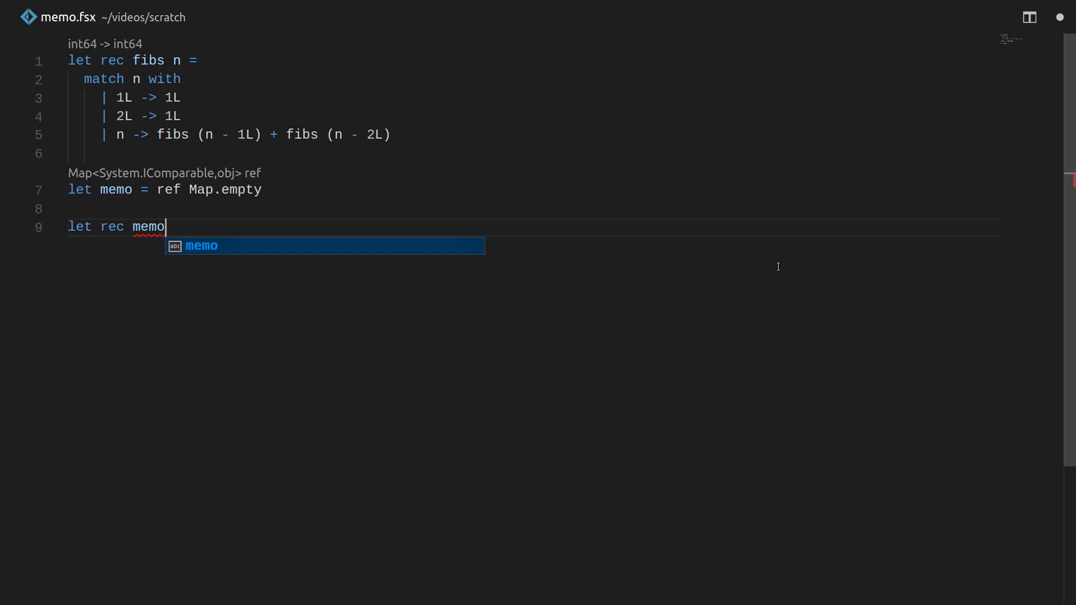
{"action": "type", "text": "izedFibs"}
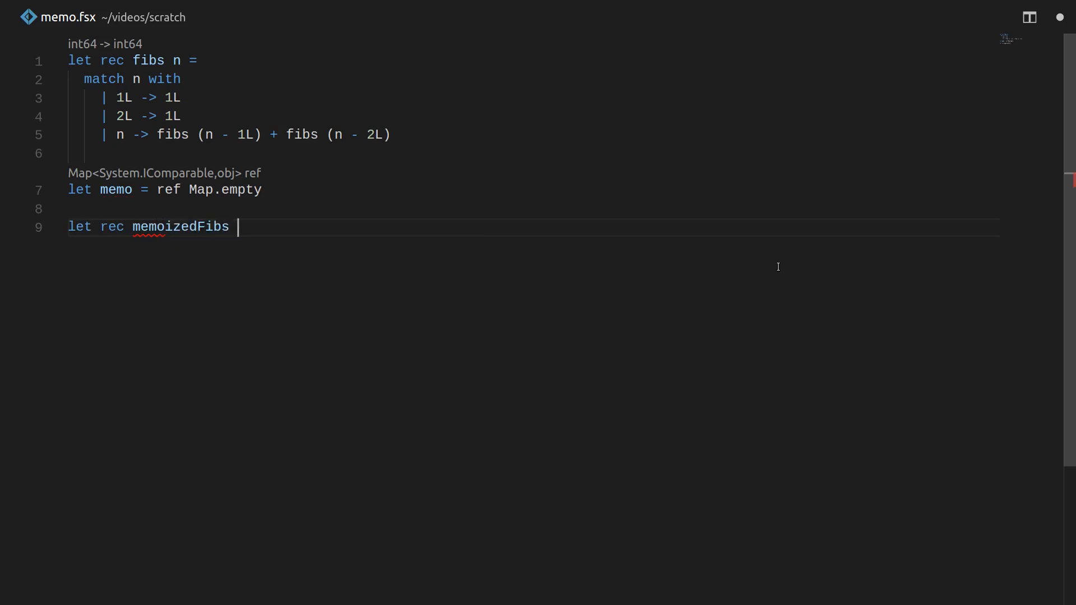
{"action": "type", "text": "n ="}
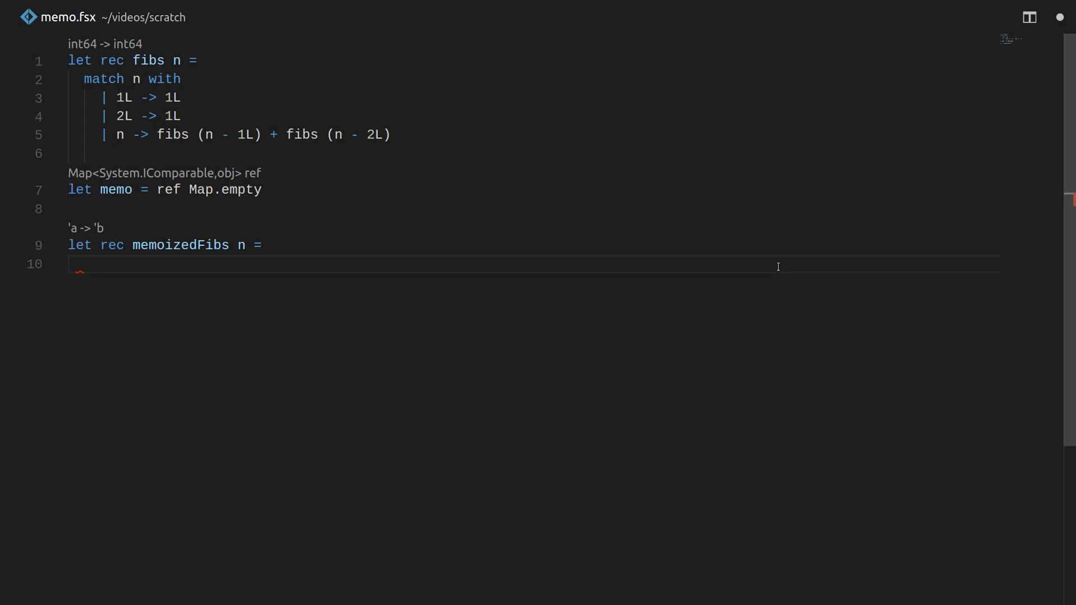
{"action": "type", "text": "if"}
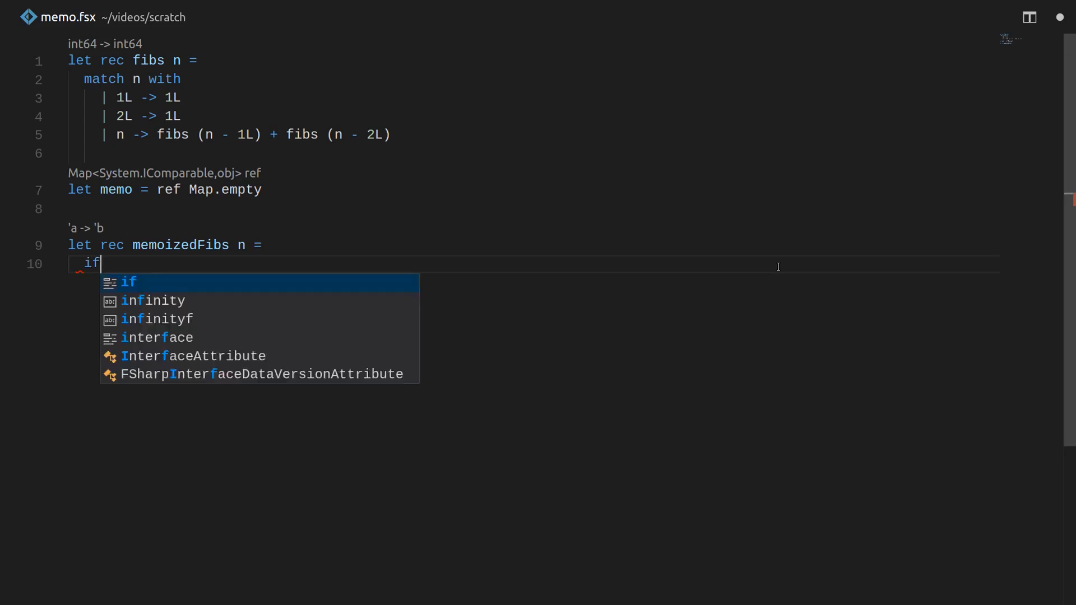
{"action": "key", "text": "Escape"}
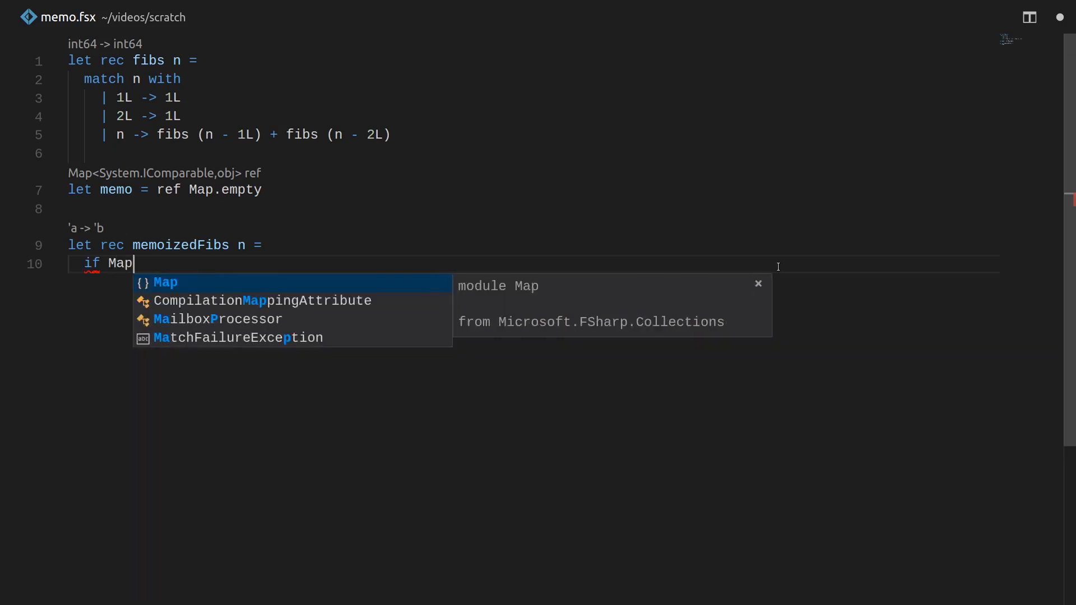
{"action": "type", "text": ".containsKey n"}
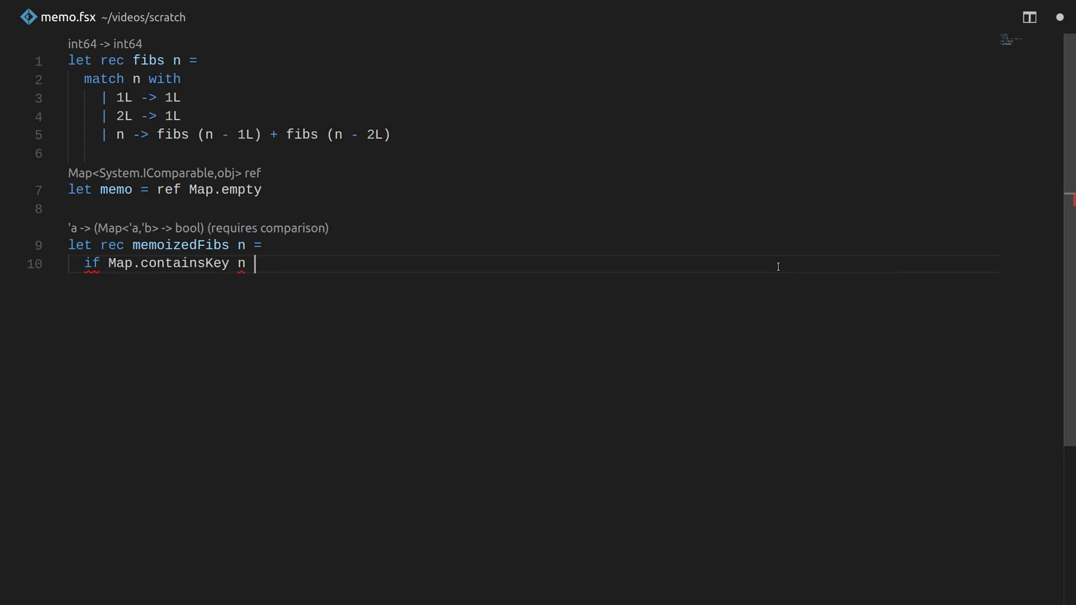
{"action": "type", "text": "memo"}
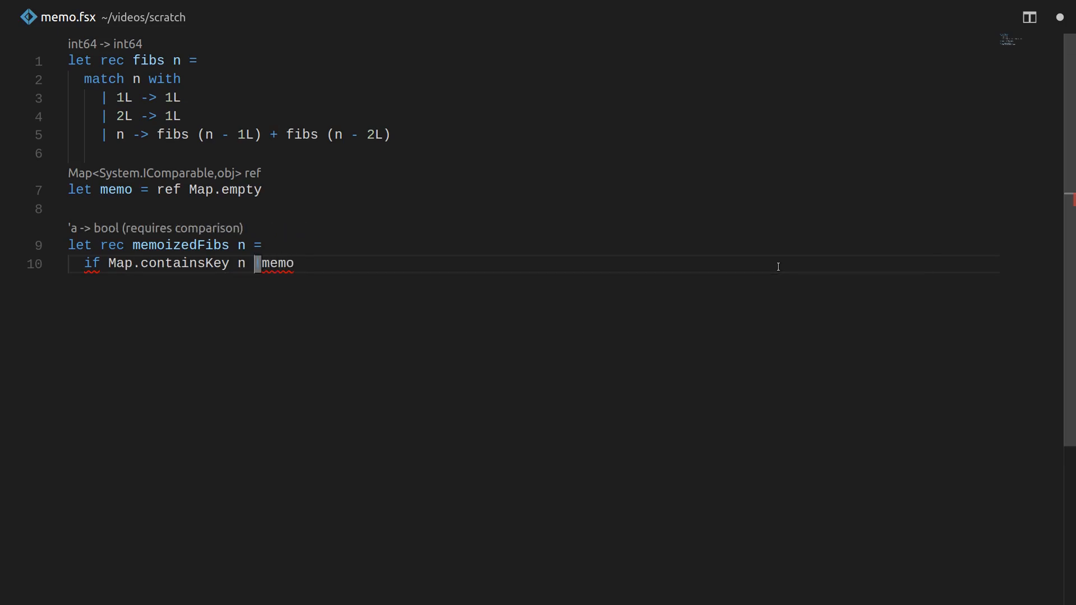
{"action": "type", "text": "!"}
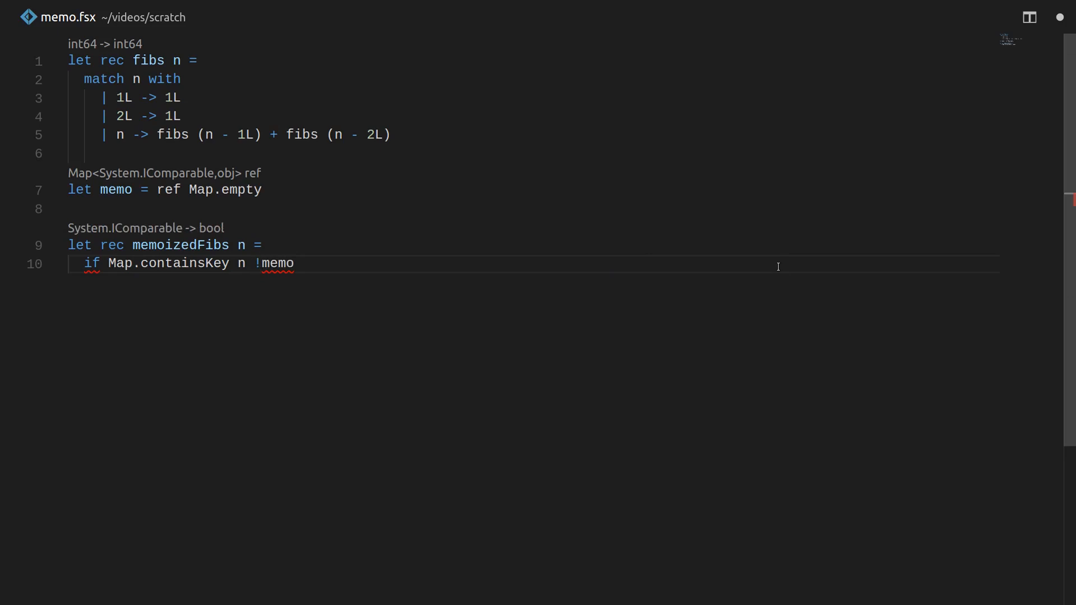
{"action": "type", "text": "then Map.containsKey n !memo"}
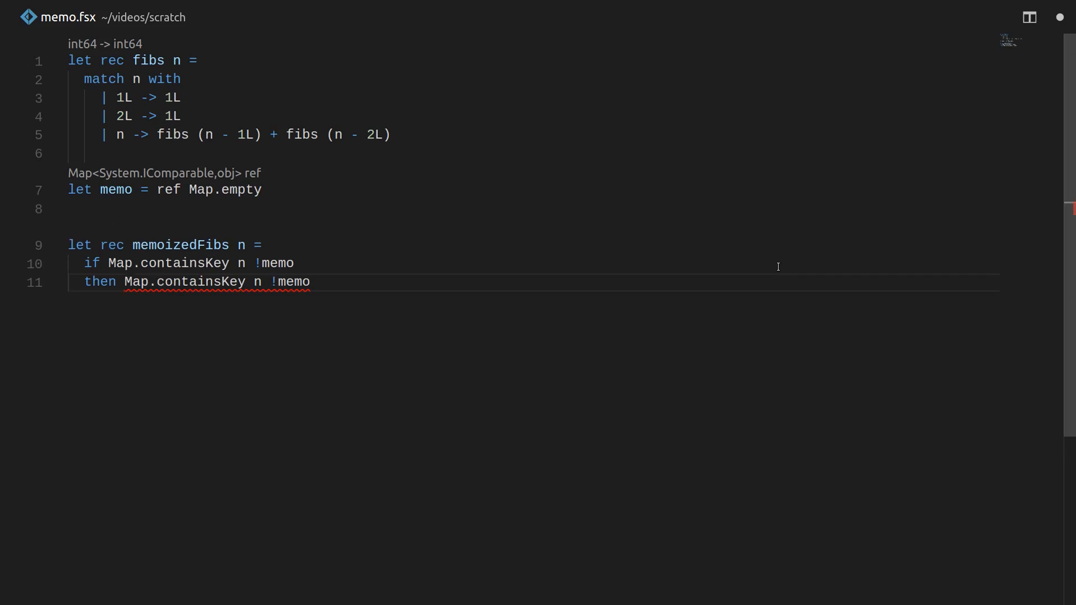
{"action": "type", "text": "find"}
{"action": "type", "text": "else"}
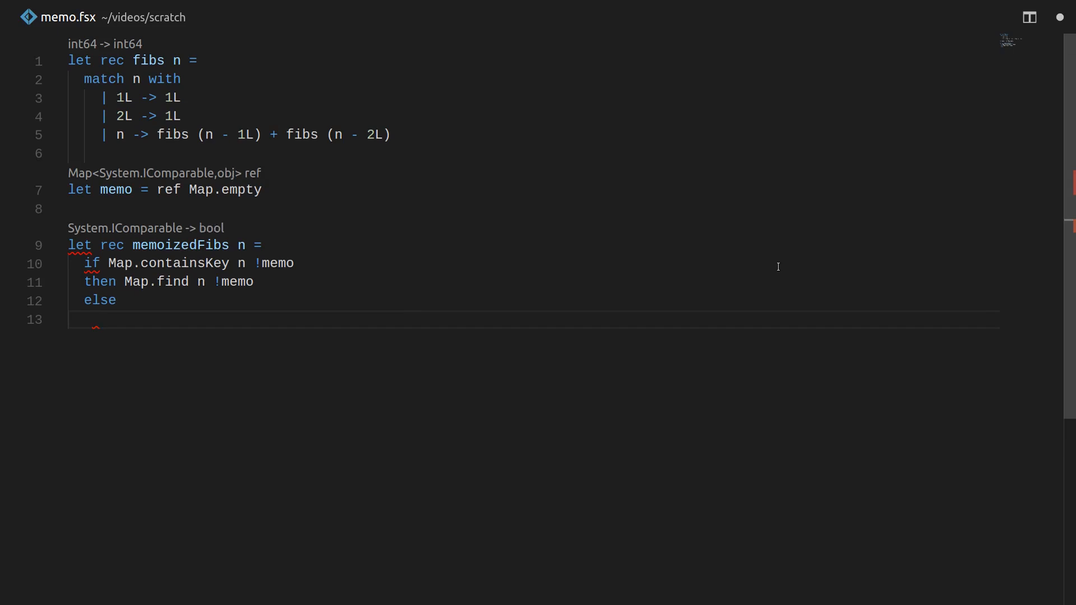
In the else branch, bind result and cache it with memo := Map.add n result !memo.
{"action": "type", "text": "let resul"}
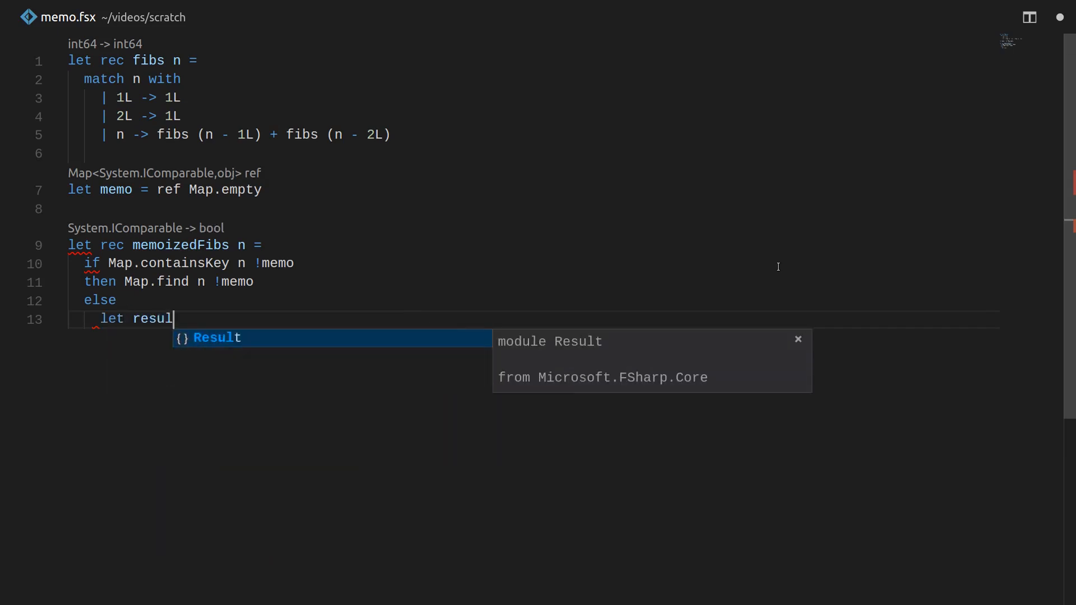
{"action": "type", "text": "t ="}
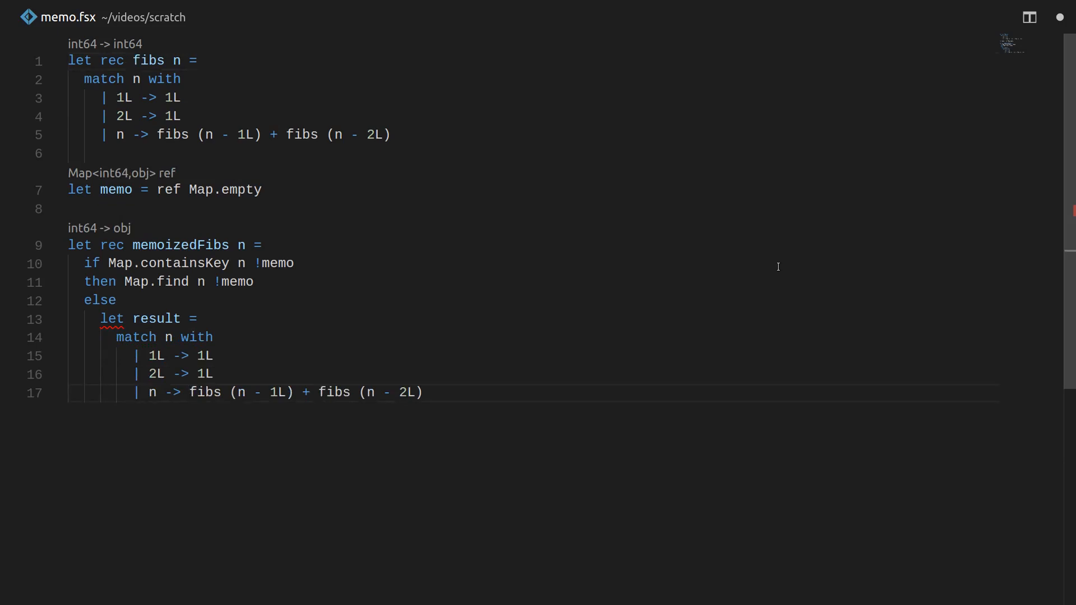
{"action": "type", "text": "memoizedF"}
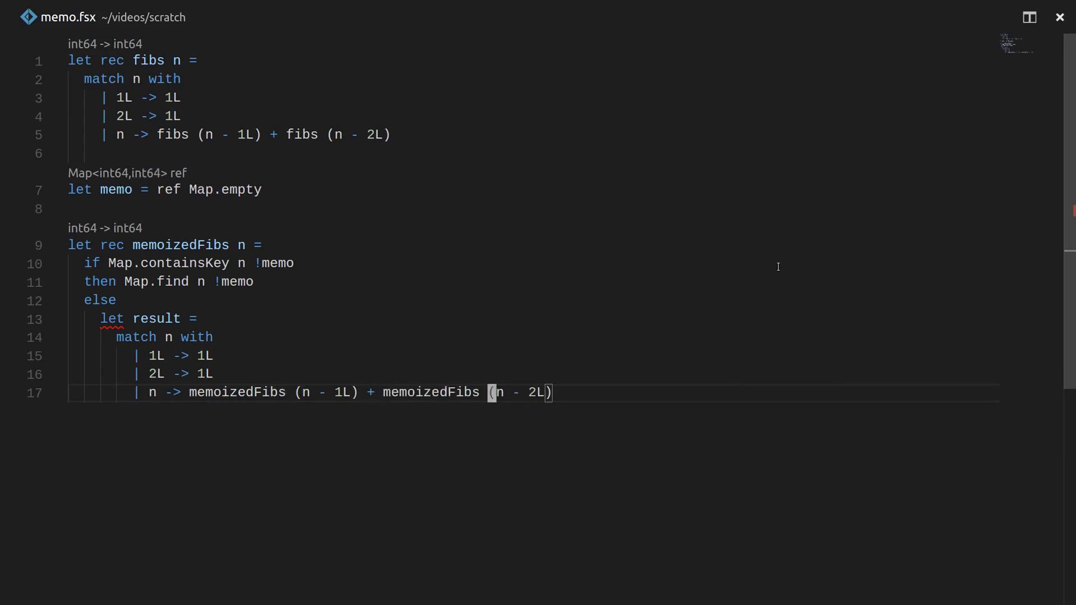
{"action": "key", "text": "enter"}
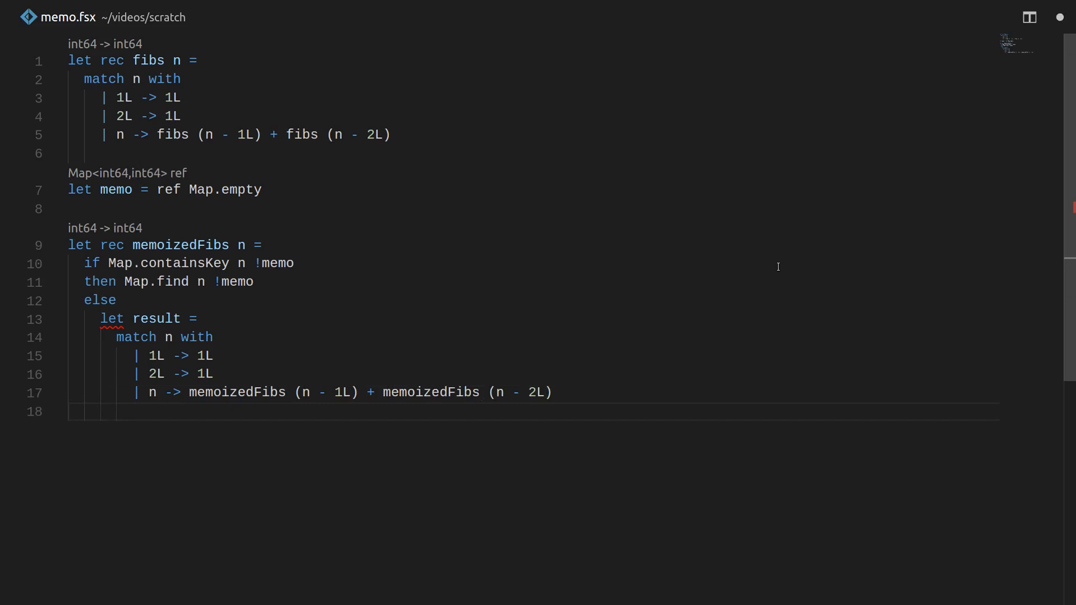
{"action": "type", "text": "memo :"}
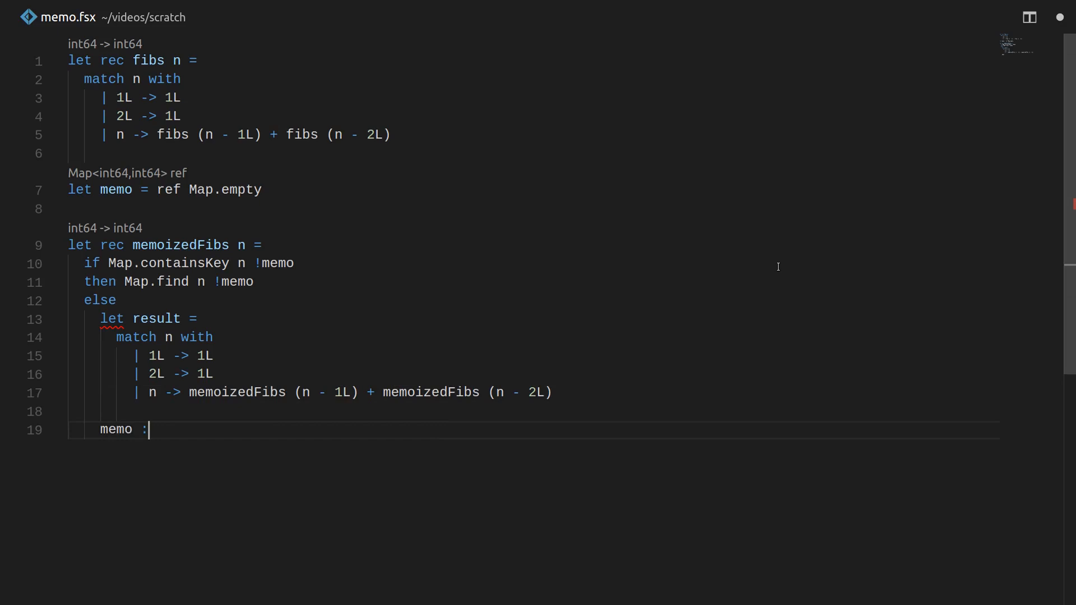
{"action": "type", "text": "="}
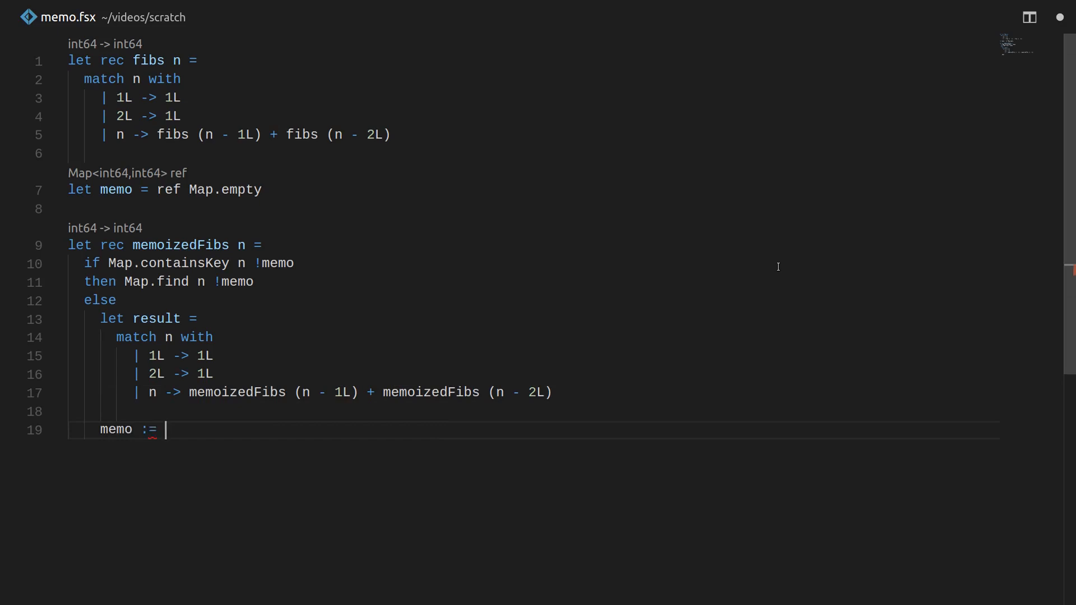
{"action": "type", "text": "Map.app"}
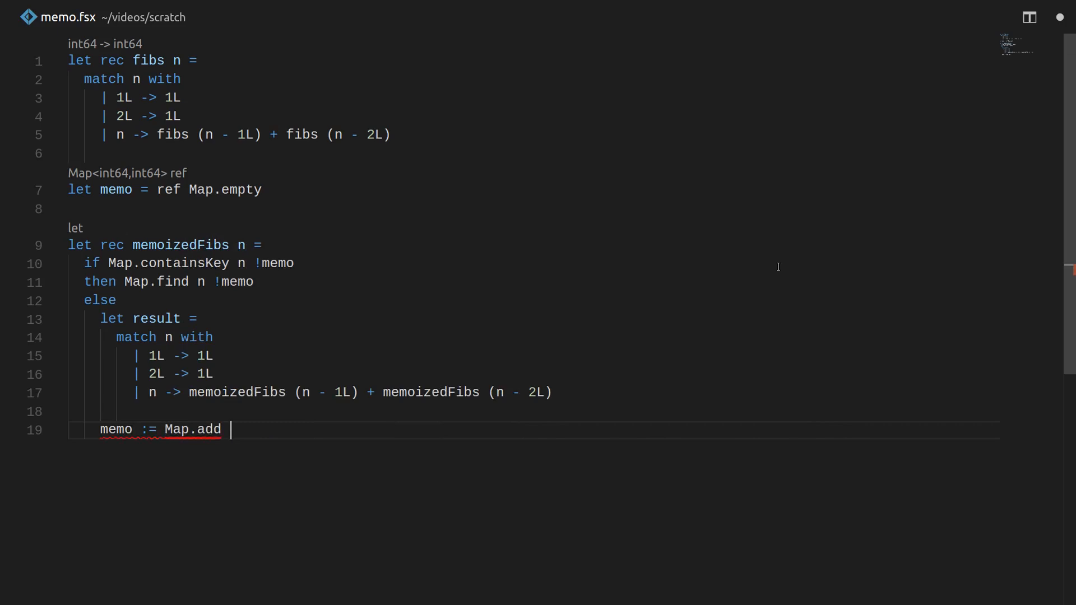
{"action": "type", "text": "n result !memo"}
{"action": "type", "text": "w"}
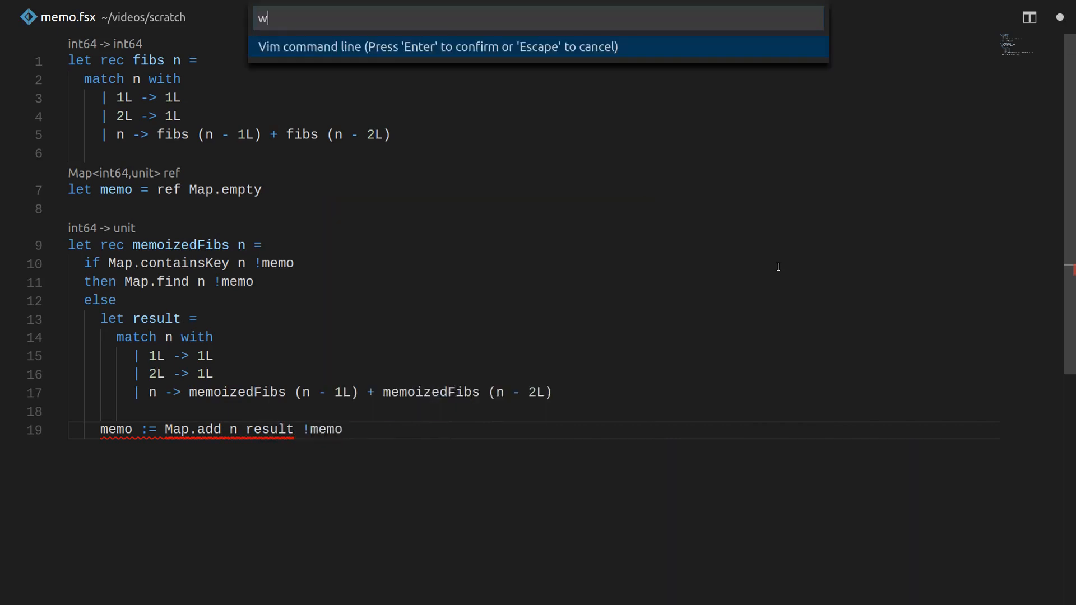
Make memoizedFibs return result and evaluate the script in F# Interactive.
{"action": "key", "text": "Enter"}
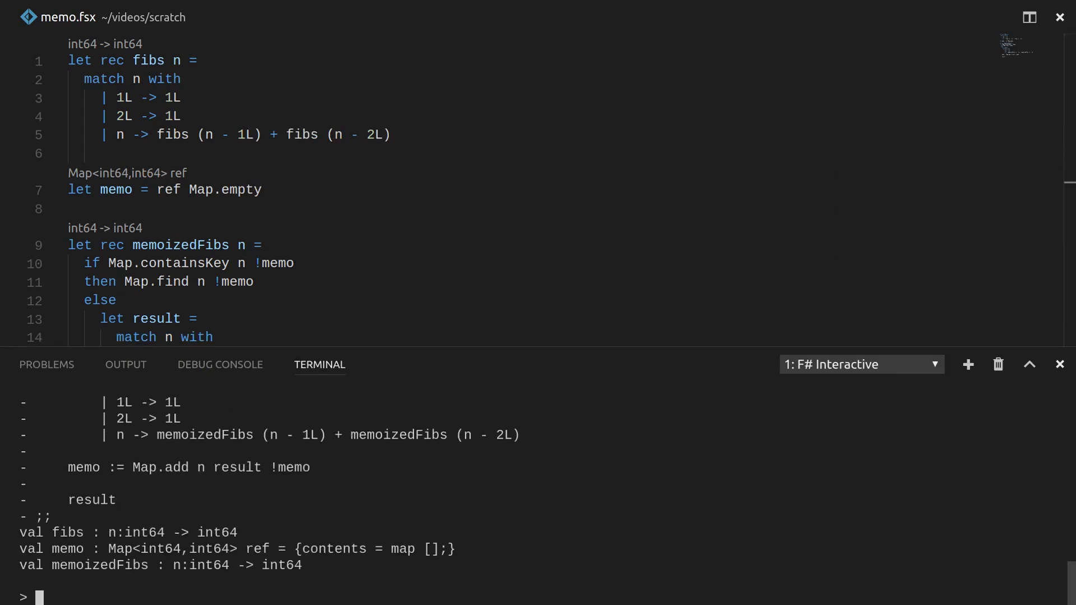
Evaluate memoizedFibs 42L, fibs 42L, then memoizedFibs 213L and 2132L.
{"action": "type", "text": "memoizedFibs 42L;;"}
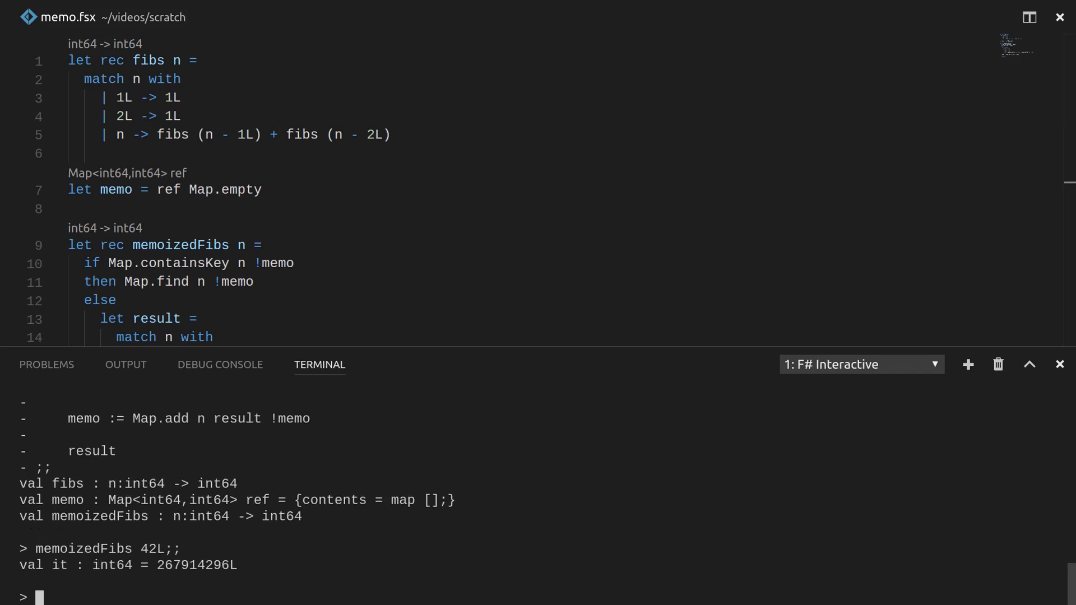
{"action": "type", "text": "fibs 42L;;"}
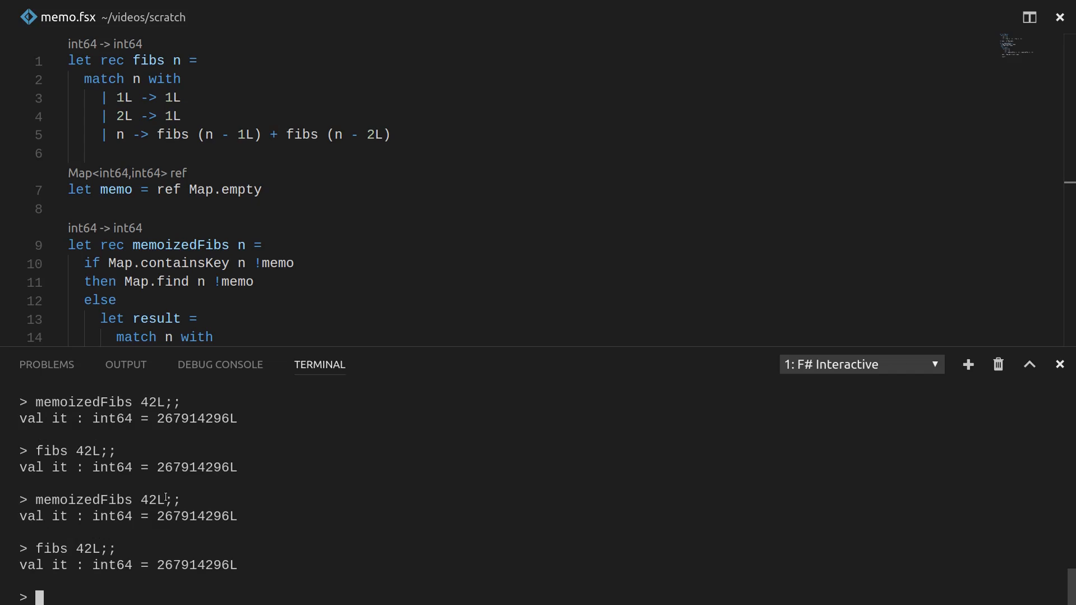
{"action": "type", "text": "memoizedFibs 42L;;"}
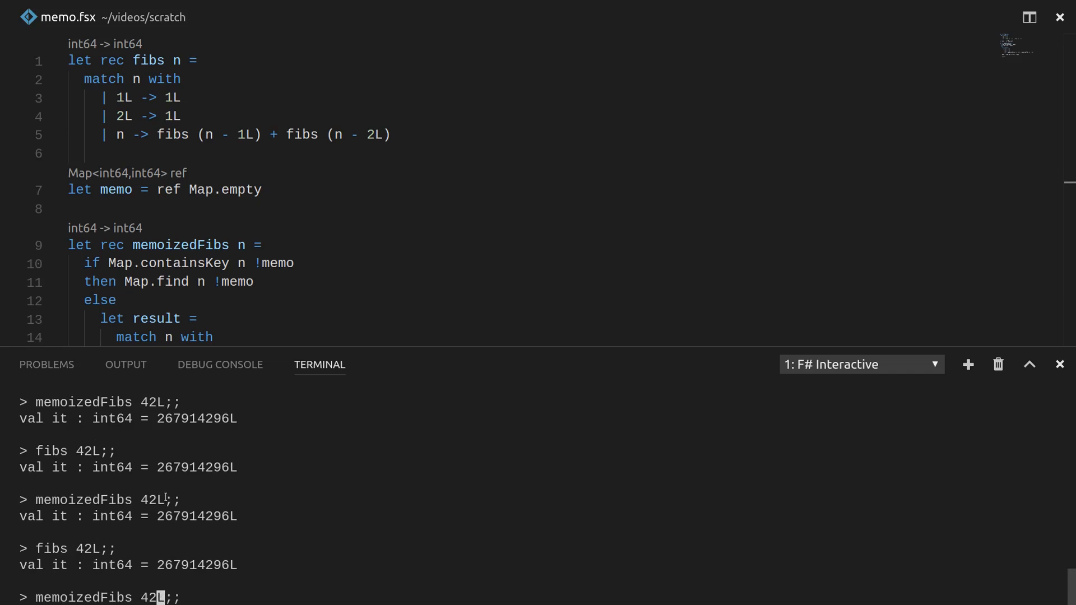
{"action": "type", "text": "213"}
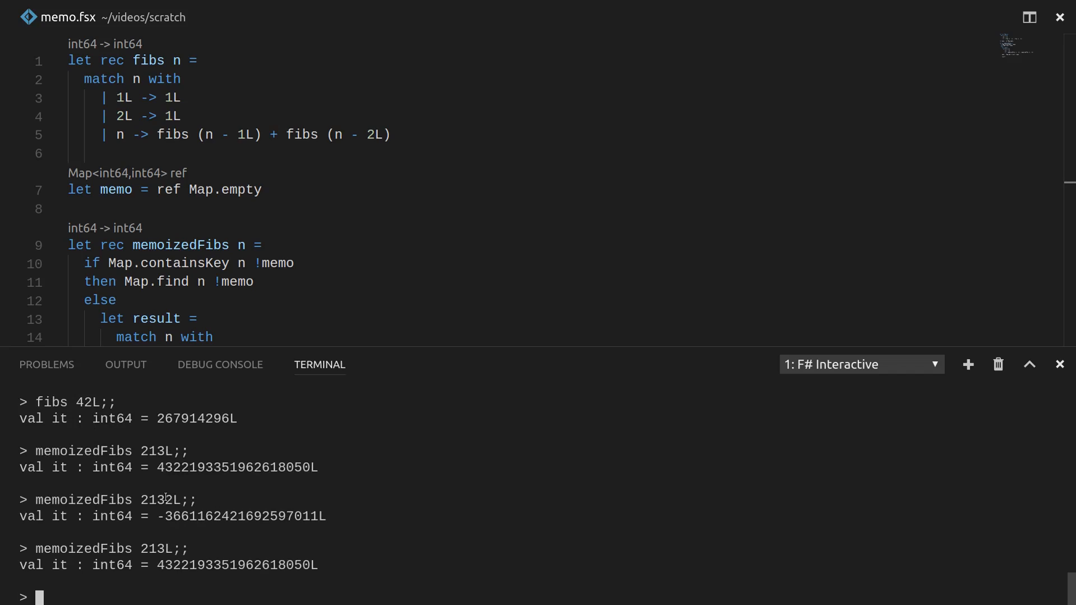
{"action": "type", "text": "memoizedFibs 2L;;"}
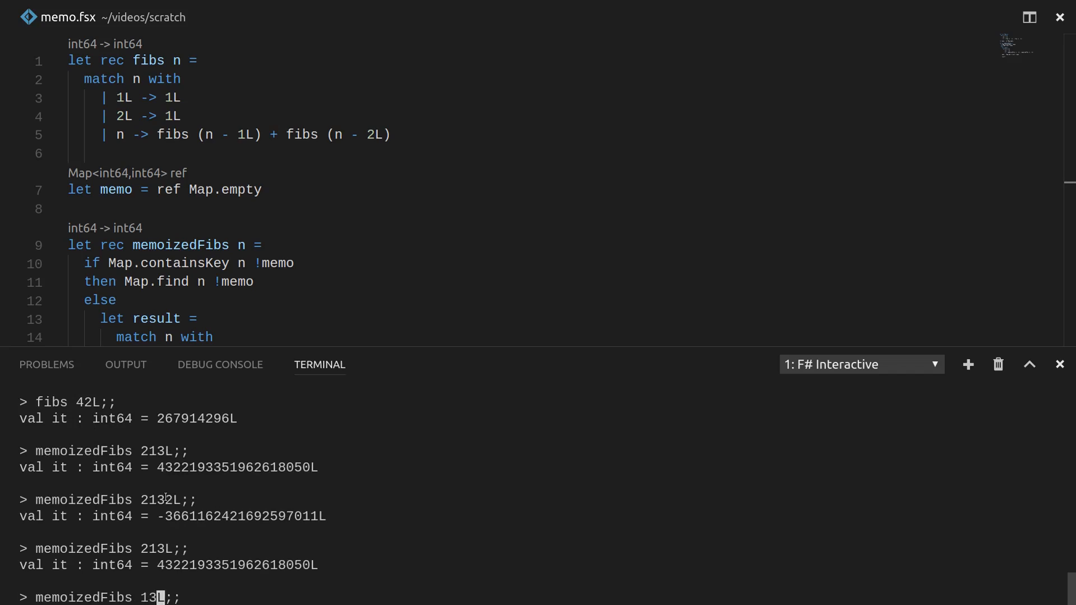
{"action": "key", "text": "Enter"}
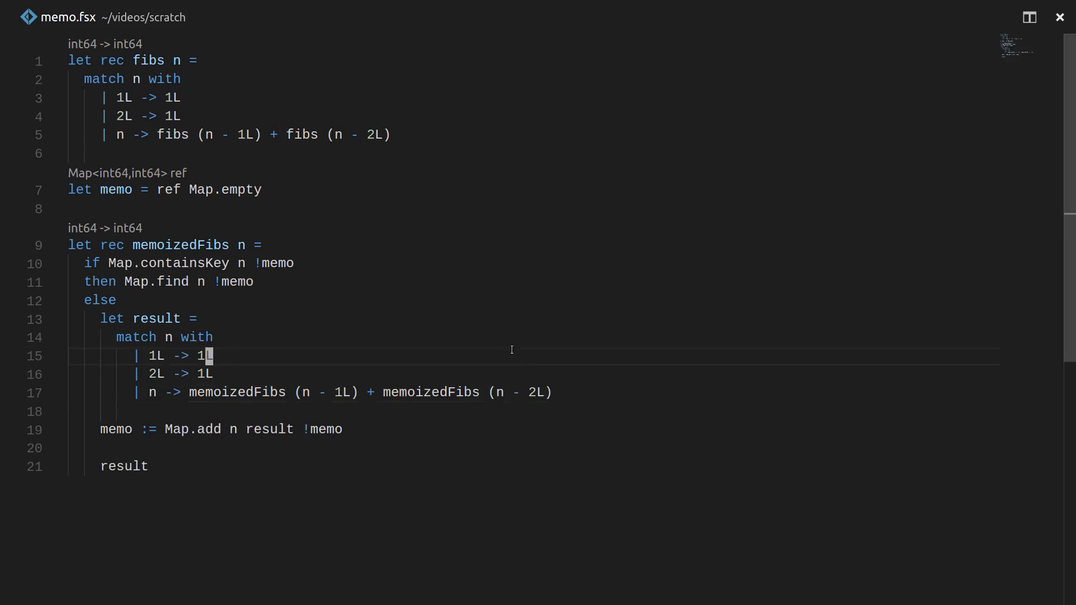
{"action": "mouse_move", "coordinate": [180, 245]}
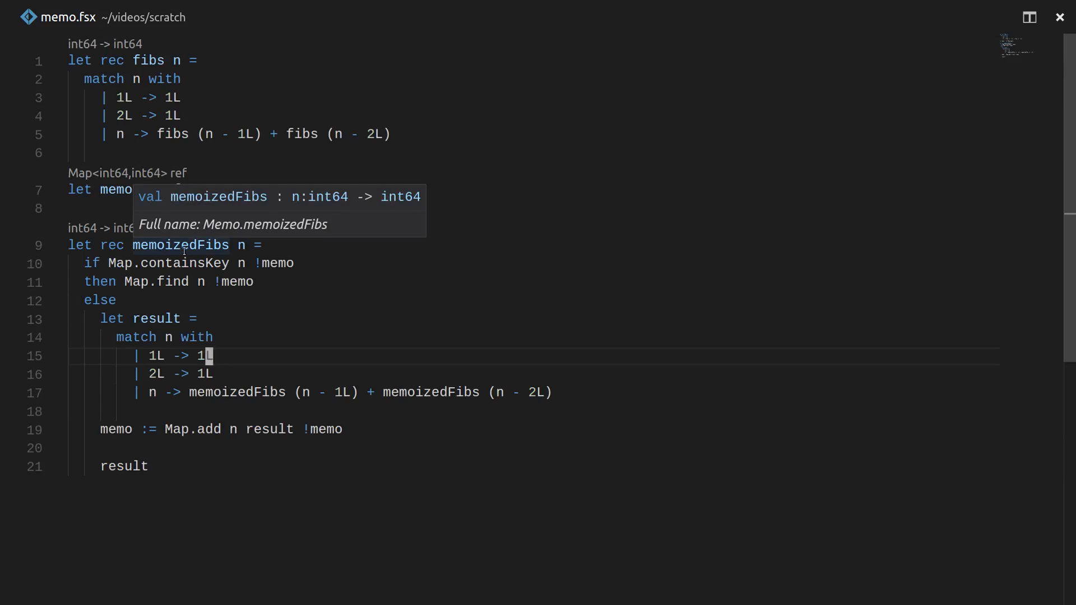
{"action": "mouse_move", "coordinate": [156, 190]}
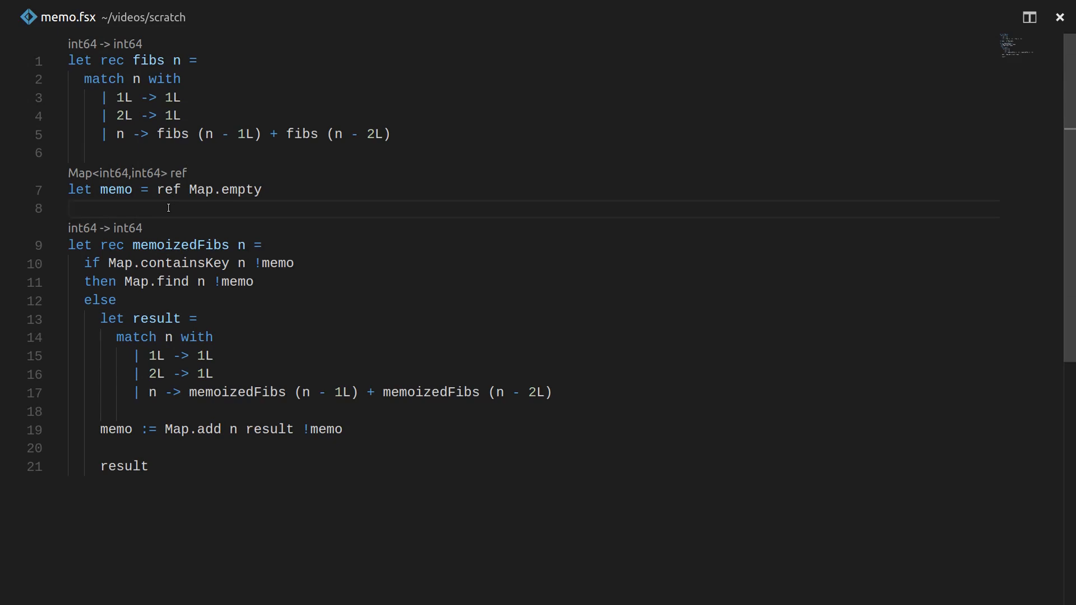
{"action": "left_click", "coordinate": [123, 465]}
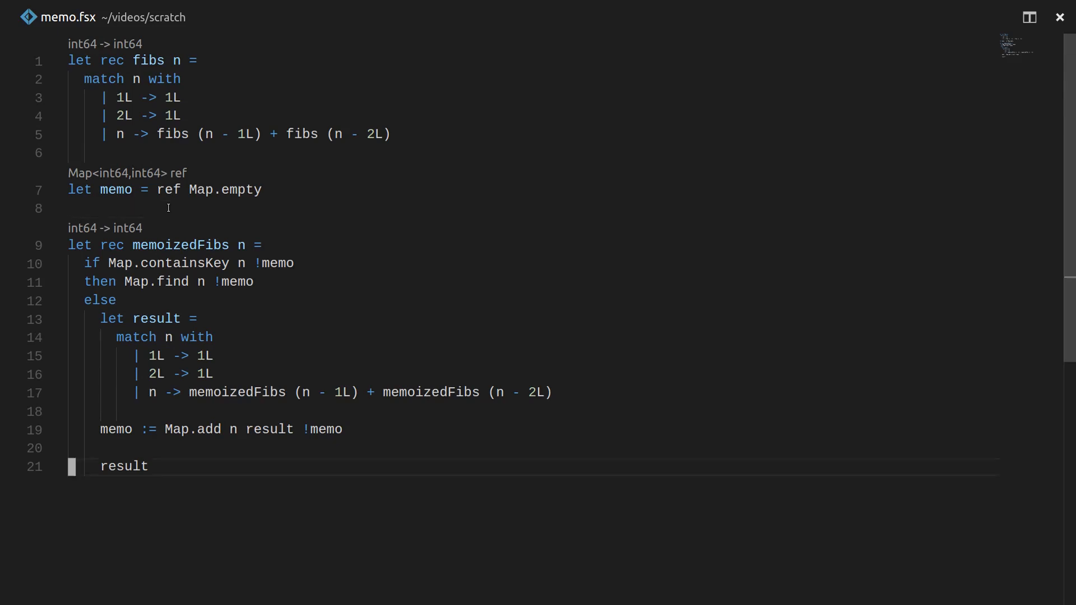
Type let memoize f = and select the memoizedFibs body (lines 10–21) to copy.
{"action": "type", "text": "let"}
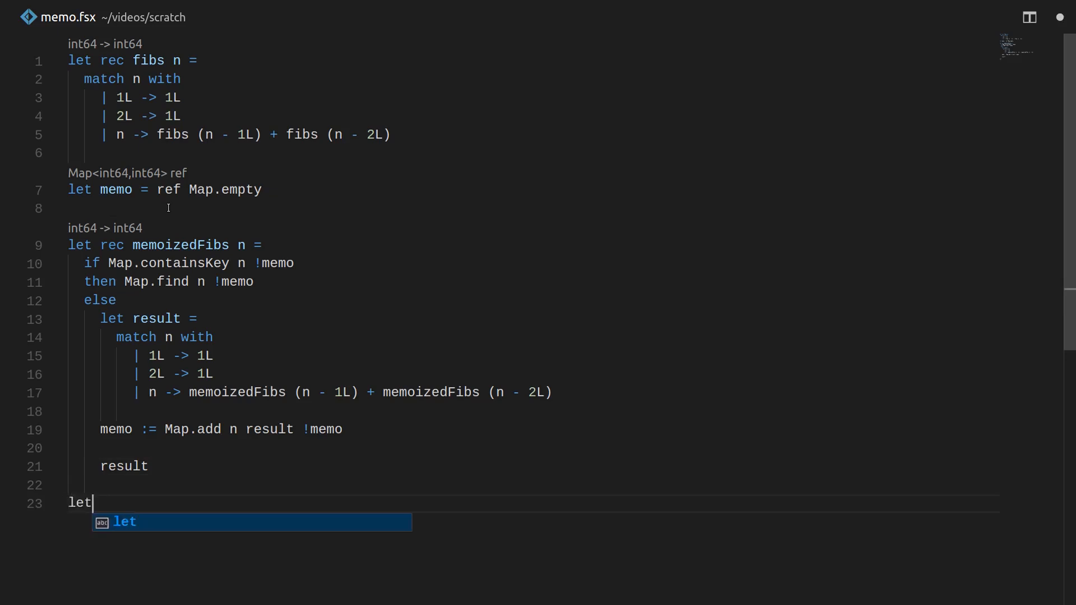
{"action": "type", "text": "memoize"}
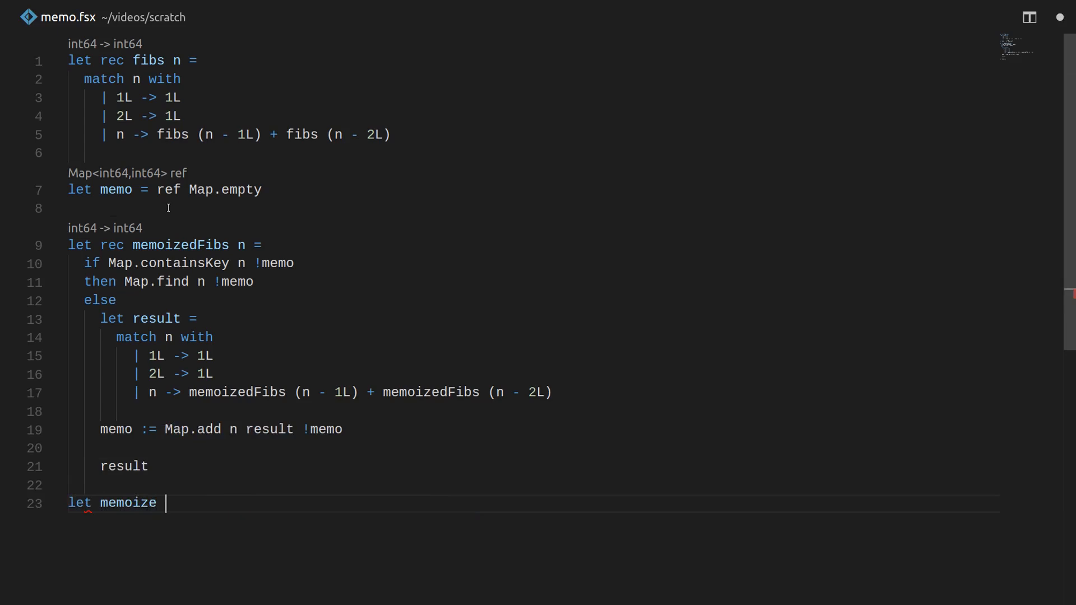
{"action": "type", "text": "f"}
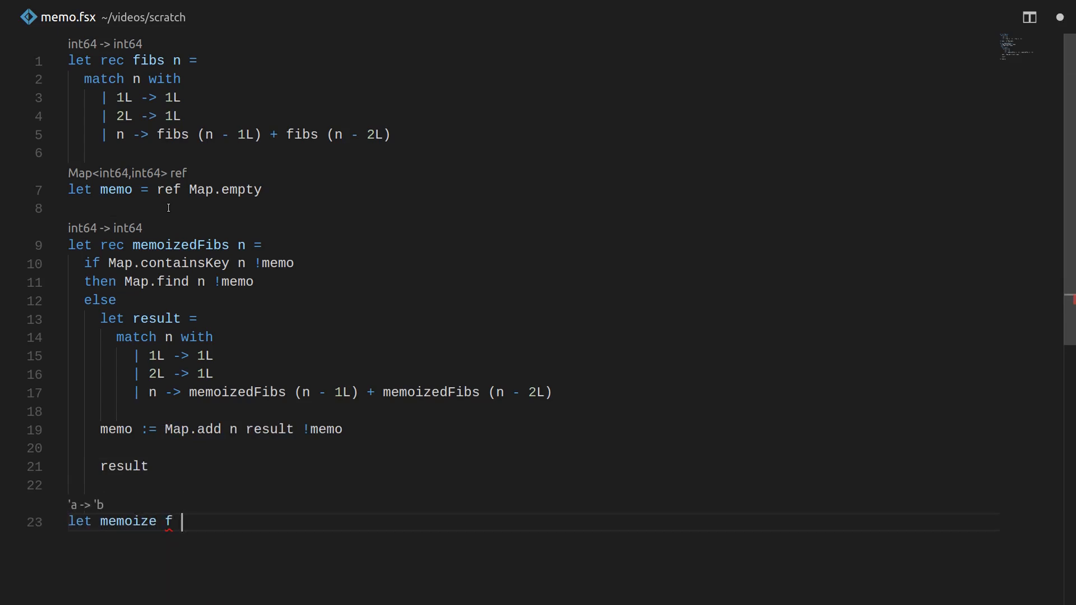
{"action": "type", "text": "="}
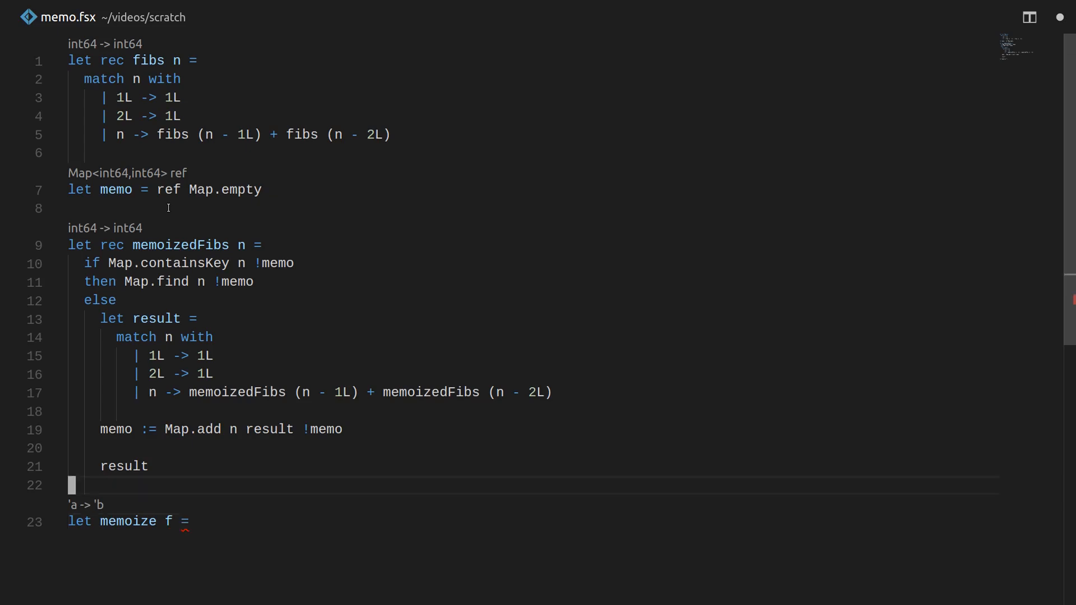
{"action": "left_click_drag", "start_coordinate": [83, 262], "coordinate": [253, 281]}
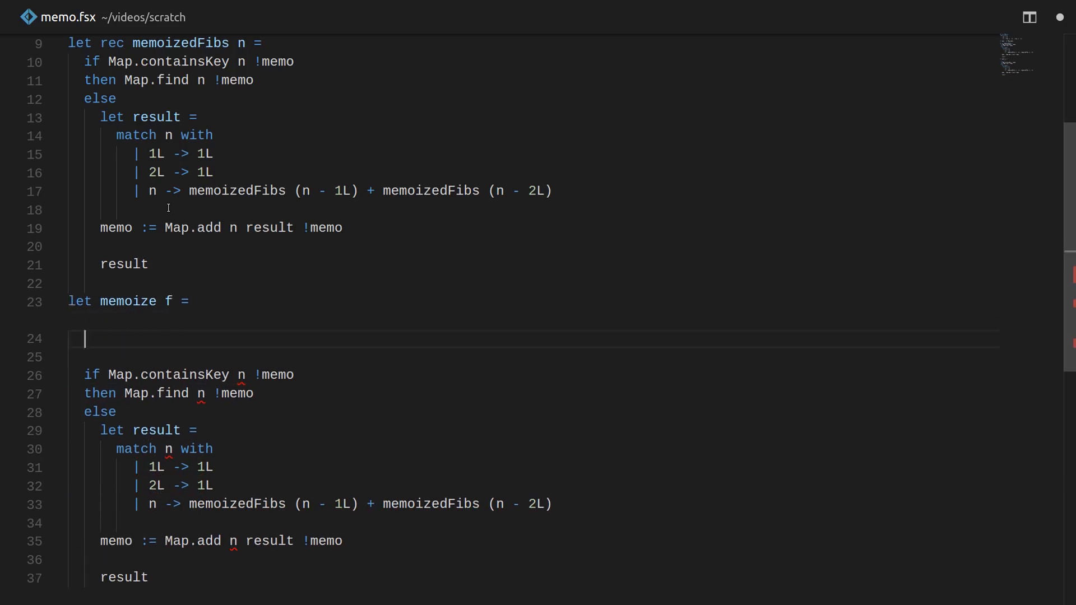
Inside memoize, bind a local memo to ref Map.empty, then add fun arg -> before the body.
{"action": "type", "text": "let"}
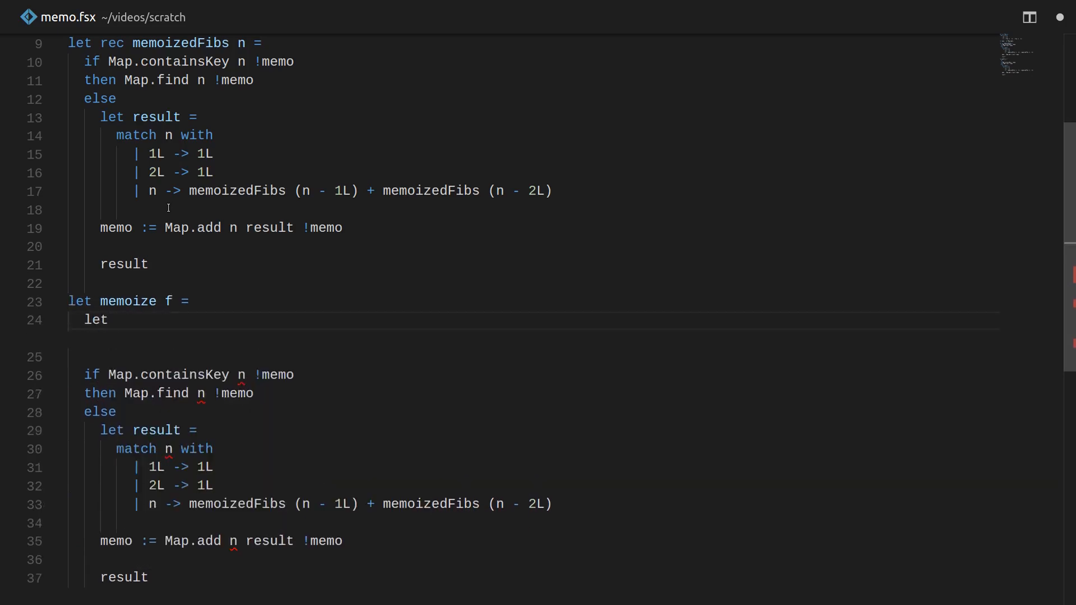
{"action": "type", "text": "memo ="}
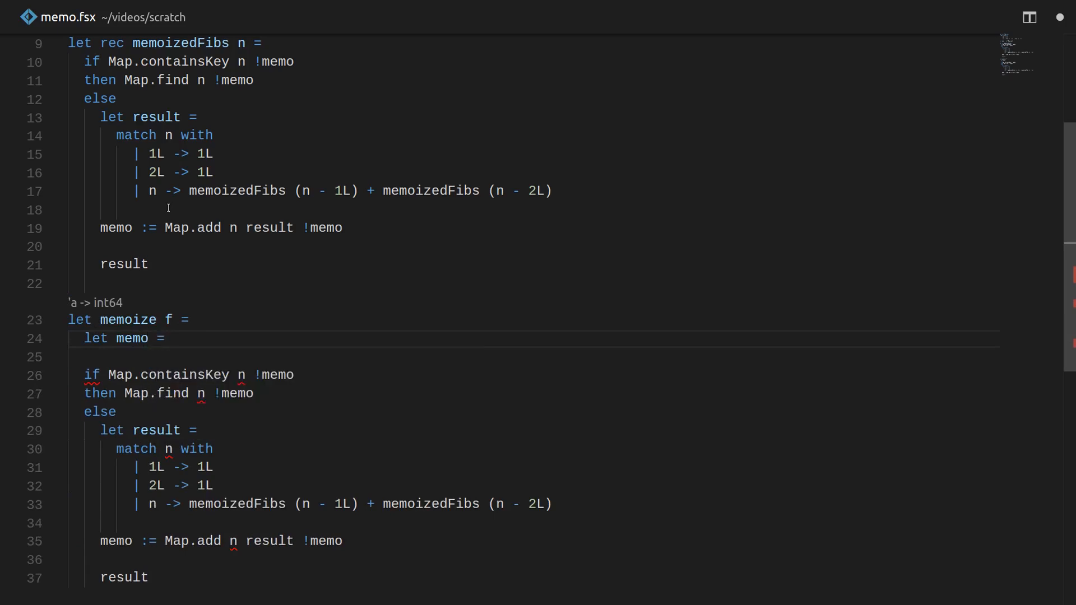
{"action": "type", "text": "M"}
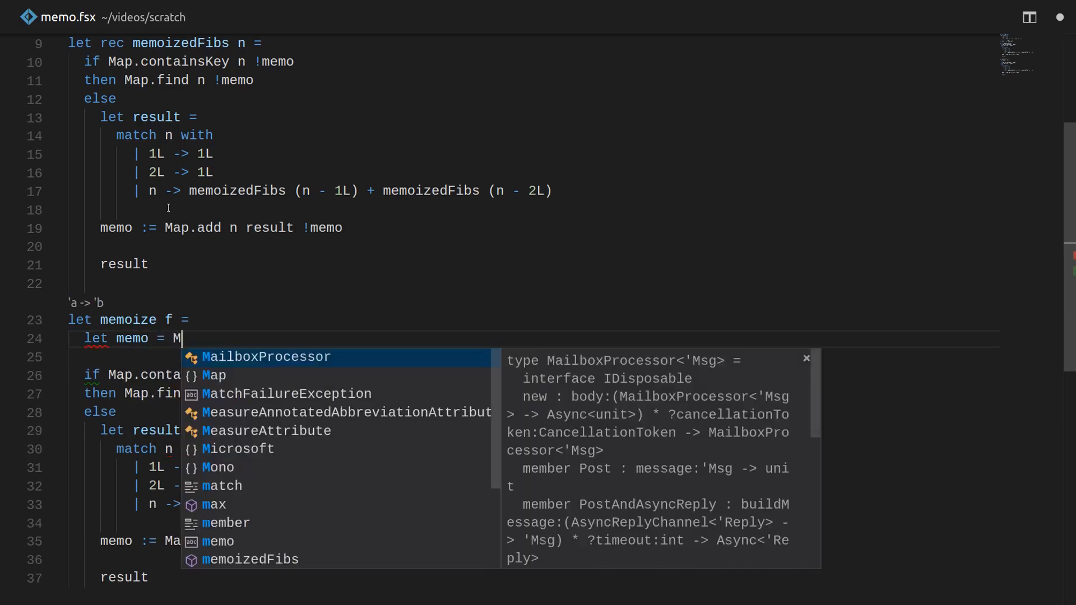
{"action": "type", "text": "ef Ma"}
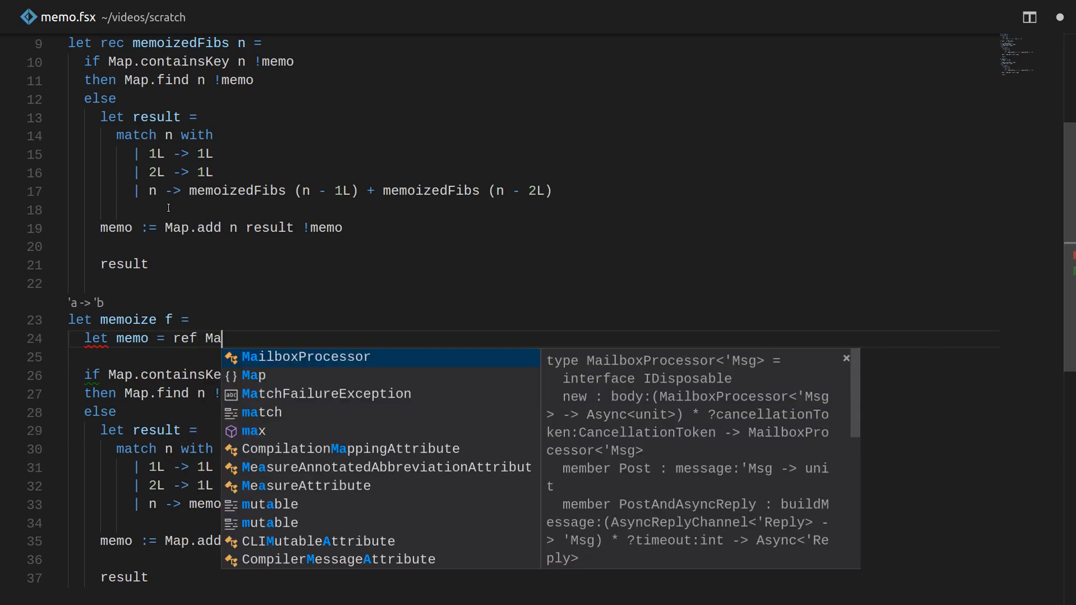
{"action": "type", "text": "p.empty"}
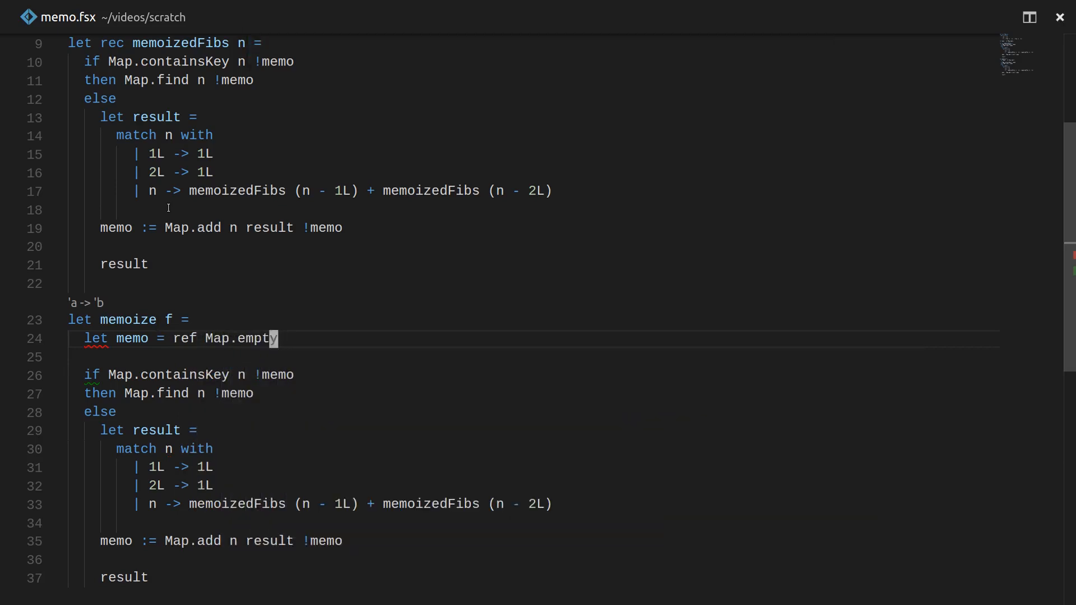
{"action": "key", "text": "Enter"}
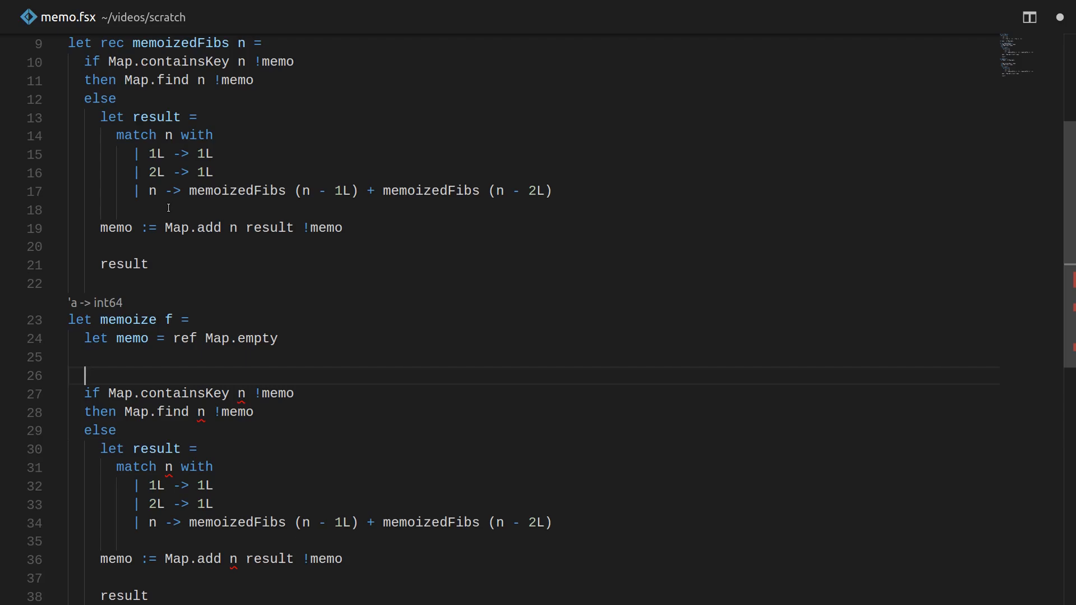
{"action": "type", "text": "fun"}
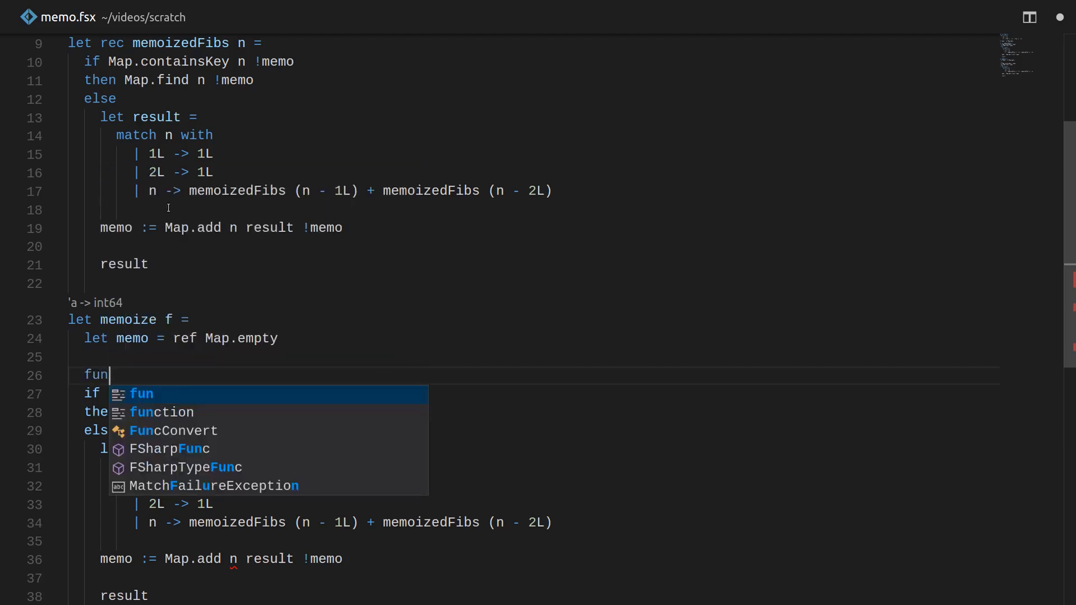
{"action": "type", "text": "arg ->"}
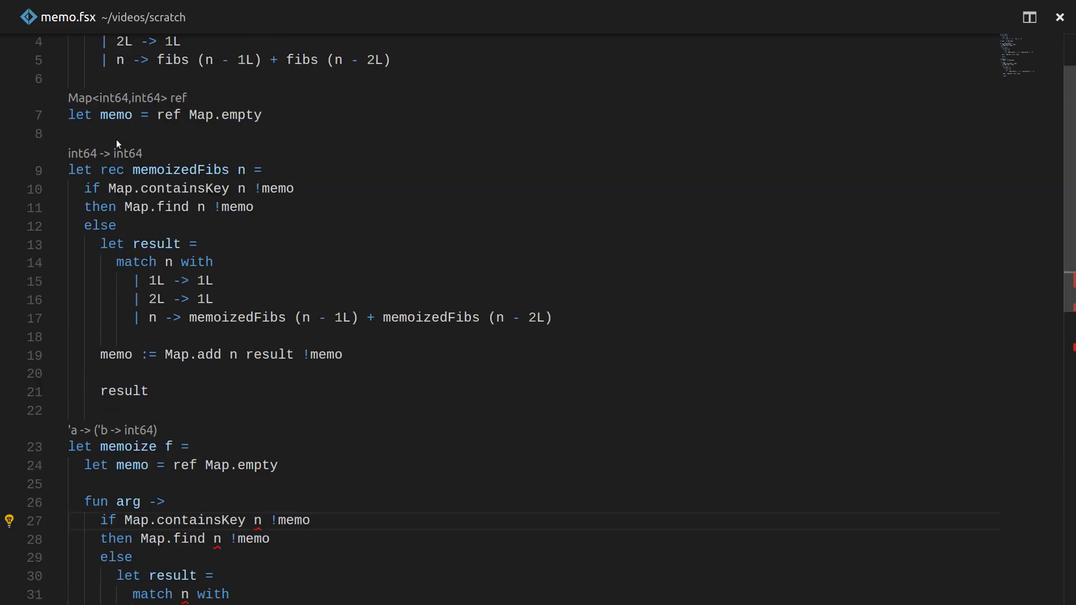
Replace n with arg in containsKey, find and Map.add, and compute result as f arg.
{"action": "scroll", "scroll_direction": "down", "scroll_amount": 3}
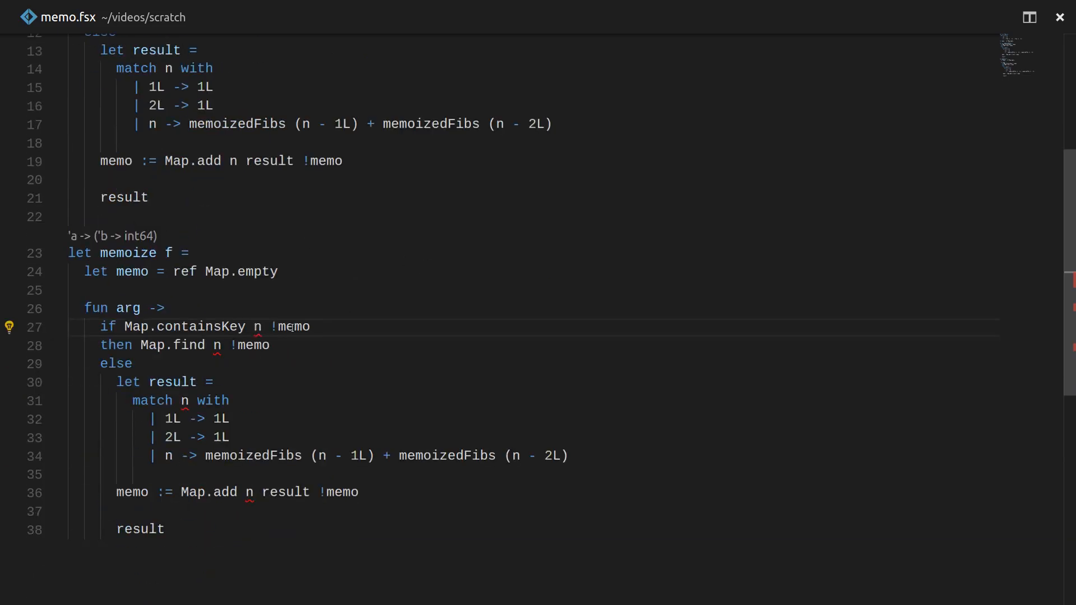
{"action": "scroll", "scroll_direction": "down", "scroll_amount": 3}
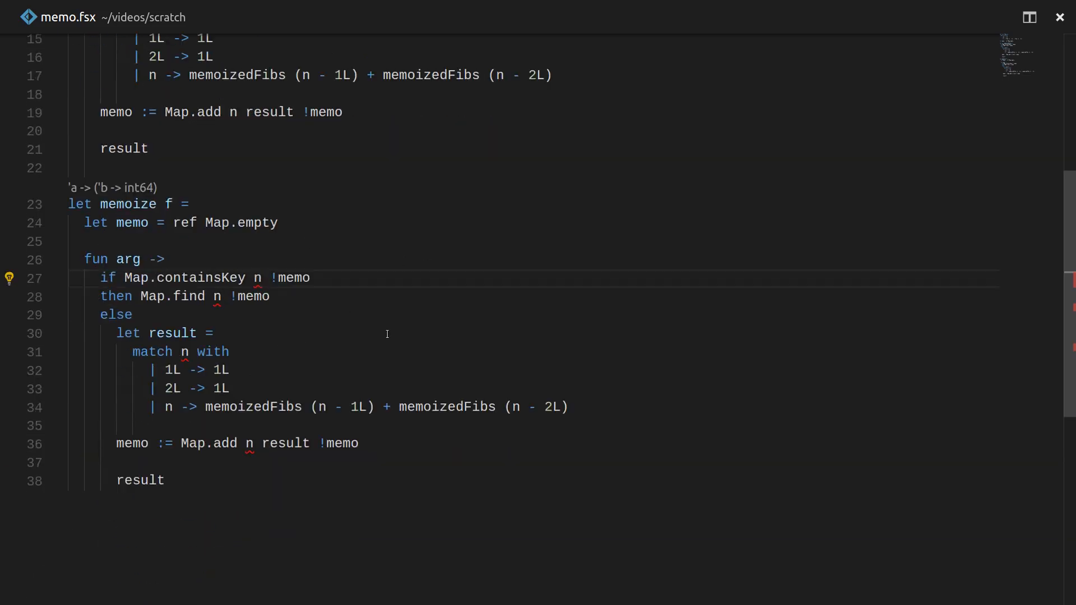
{"action": "type", "text": "arg"}
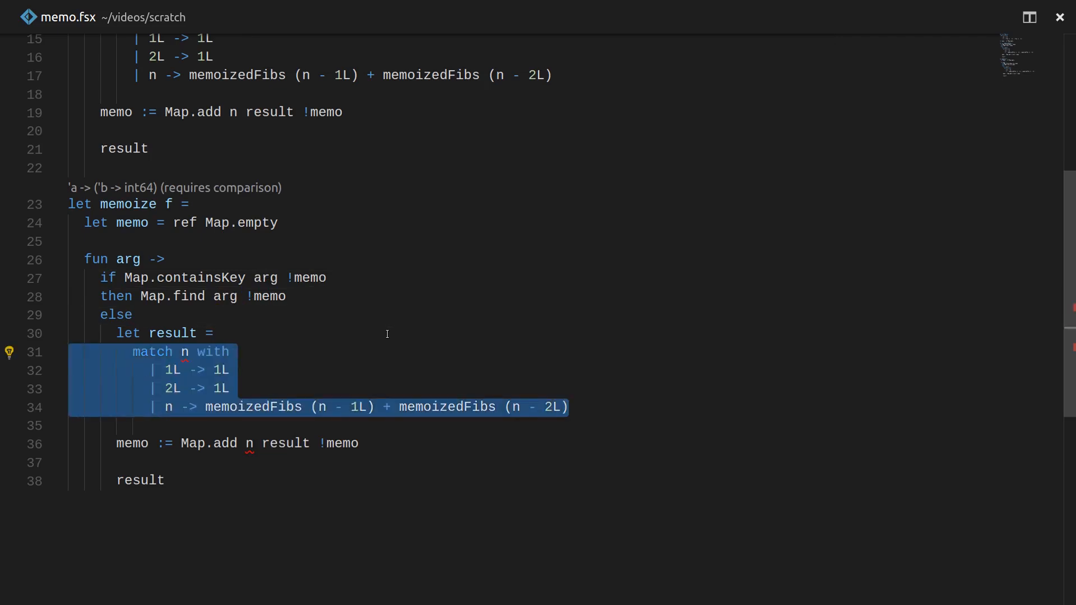
{"action": "type", "text": "f"}
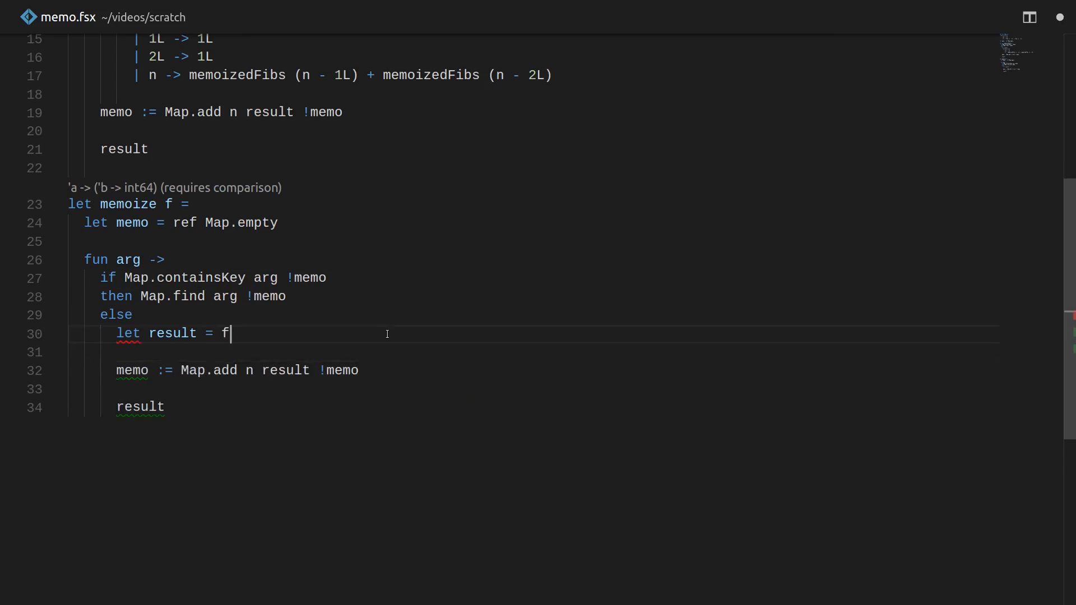
{"action": "type", "text": "arg"}
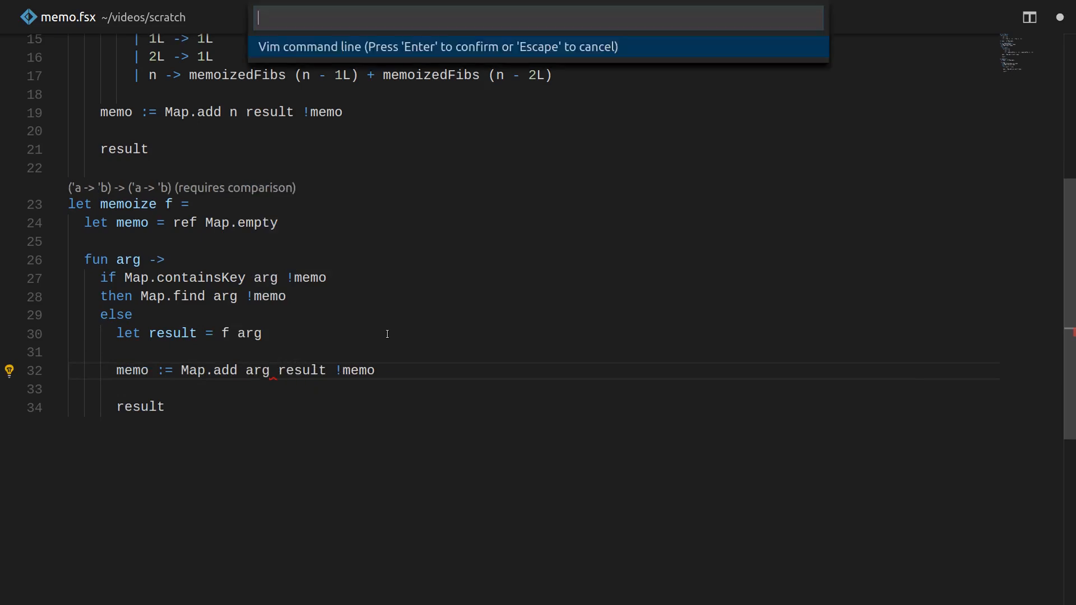
{"action": "key", "text": "Escape"}
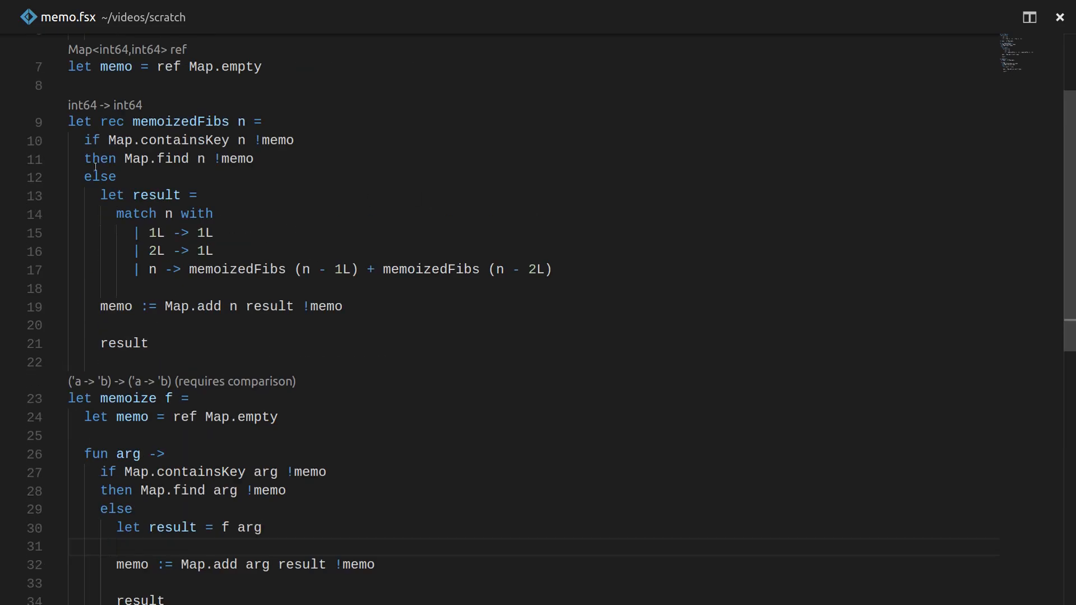
{"action": "left_click_drag", "start_coordinate": [83, 141], "coordinate": [147, 343]}
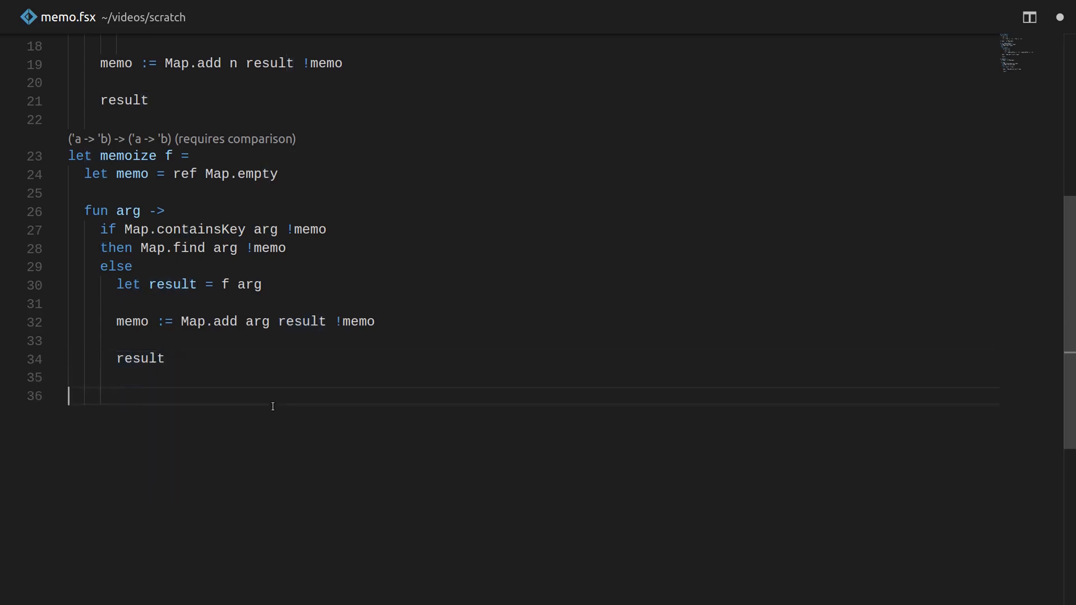
Write let rec finalFibs = memoize <| fun n -> with match recursing on finalFibs.
{"action": "type", "text": "let"}
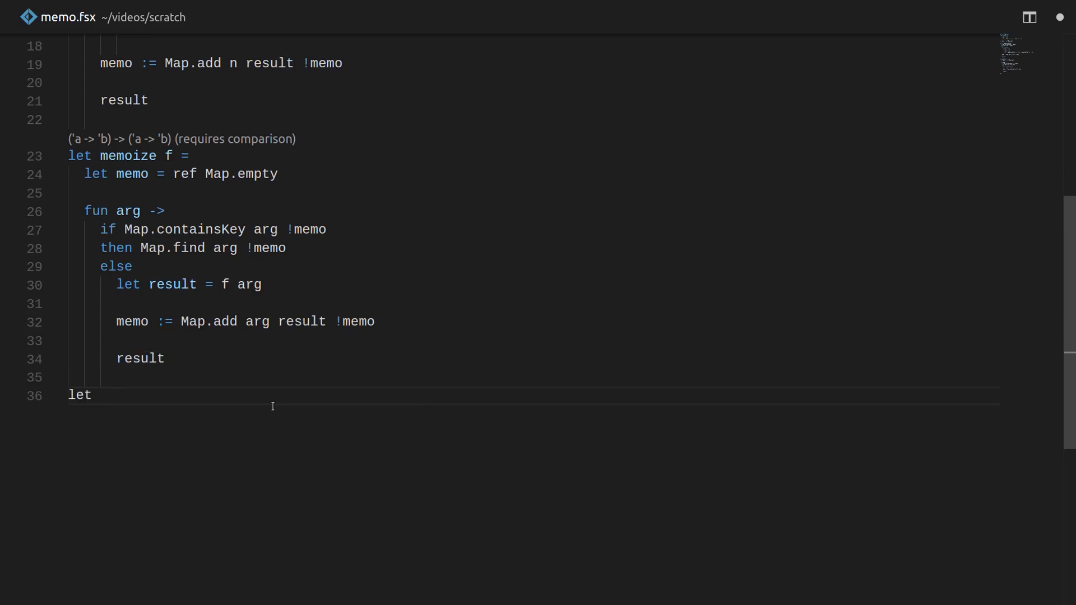
{"action": "type", "text": "finalFibs"}
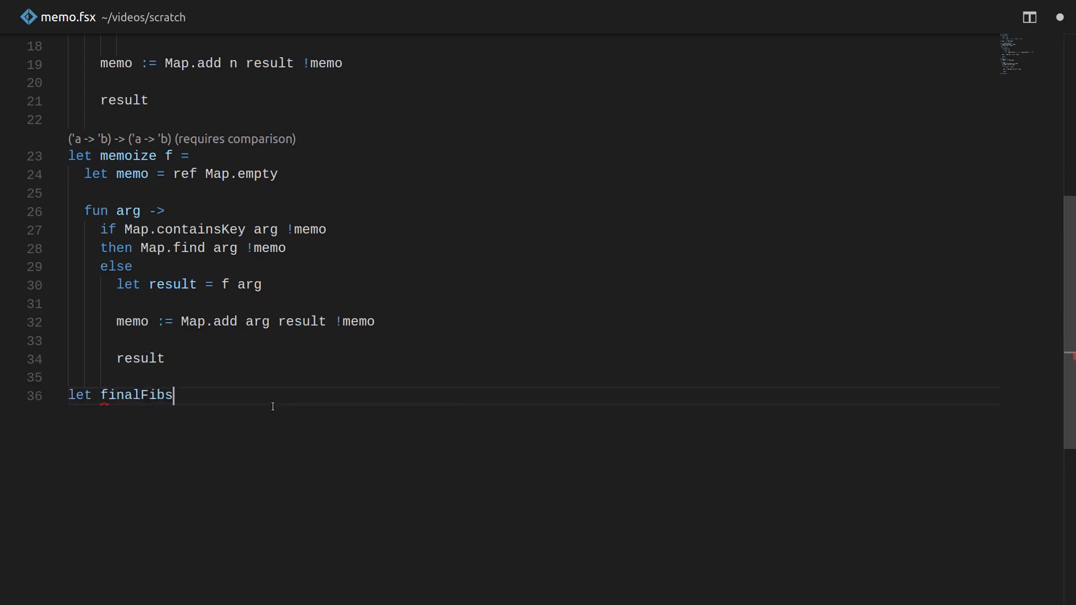
{"action": "type", "text": "n"}
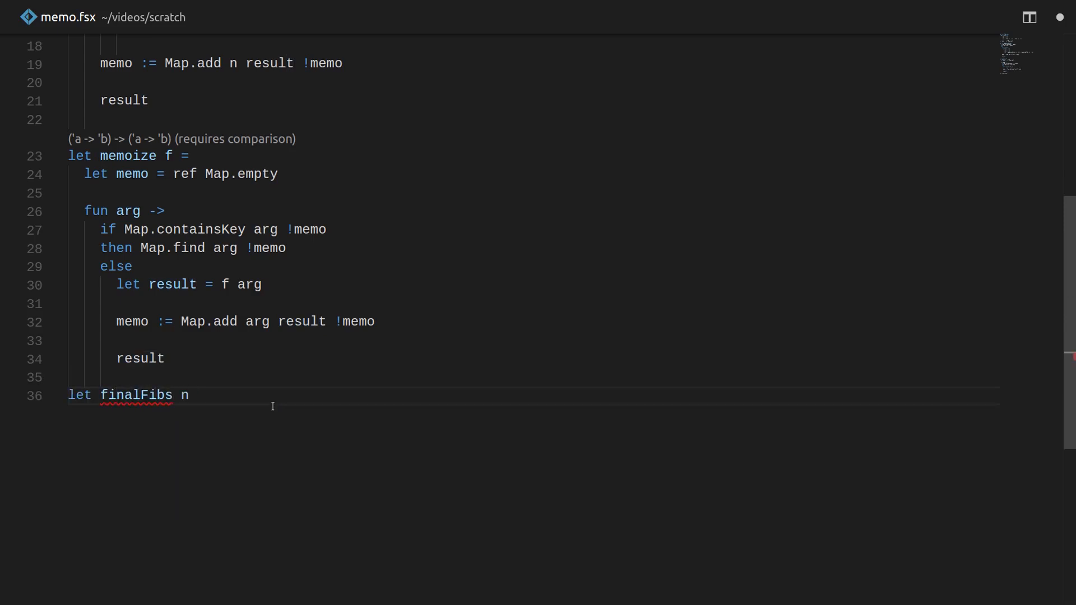
{"action": "type", "text": "rec"}
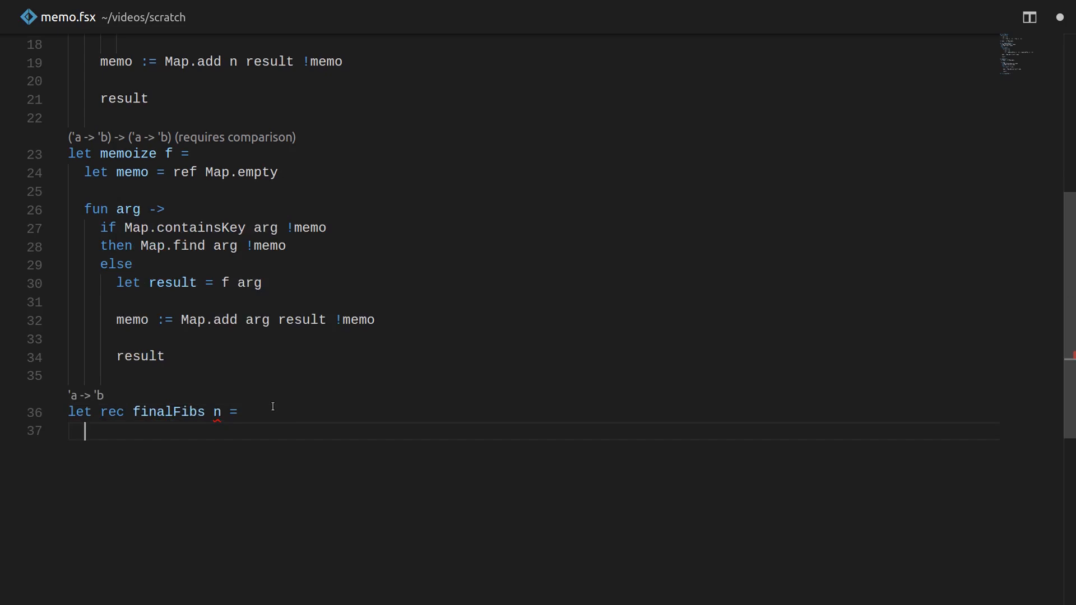
{"action": "type", "text": "m"}
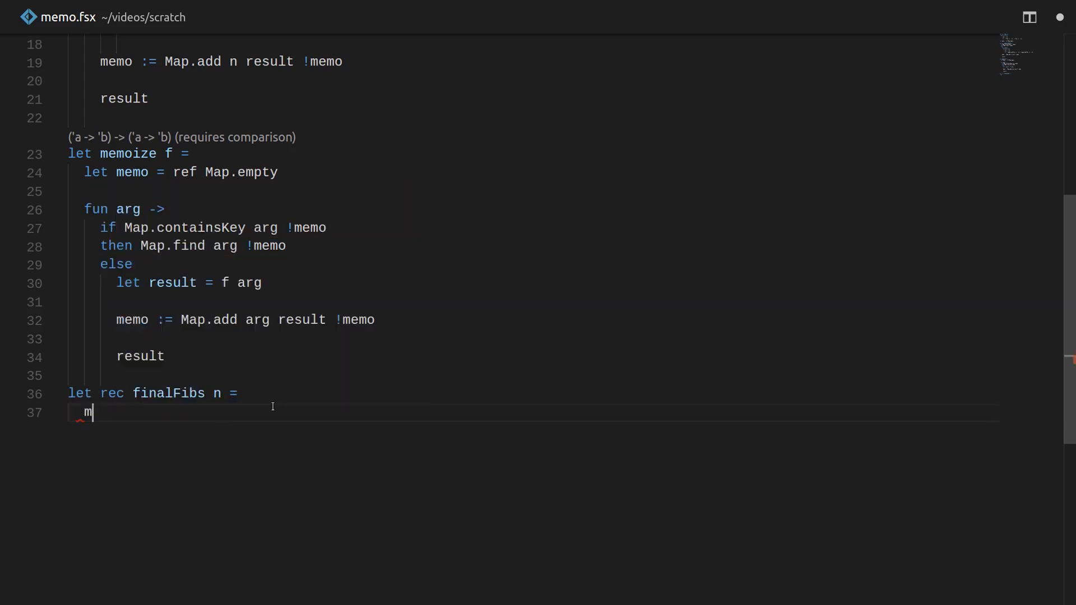
{"action": "type", "text": "emoize <|"}
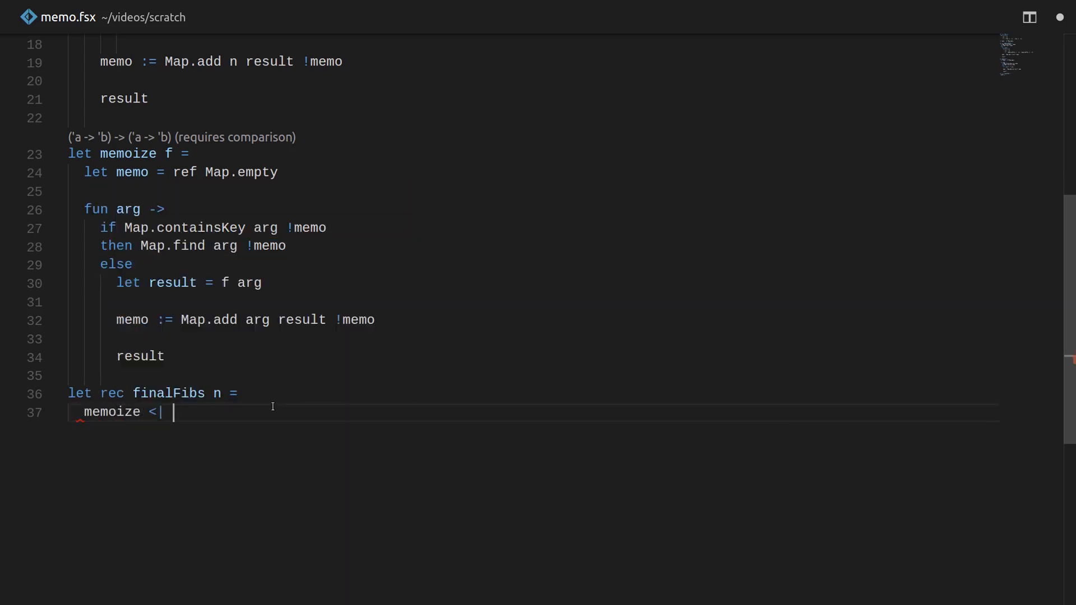
{"action": "type", "text": "fun"}
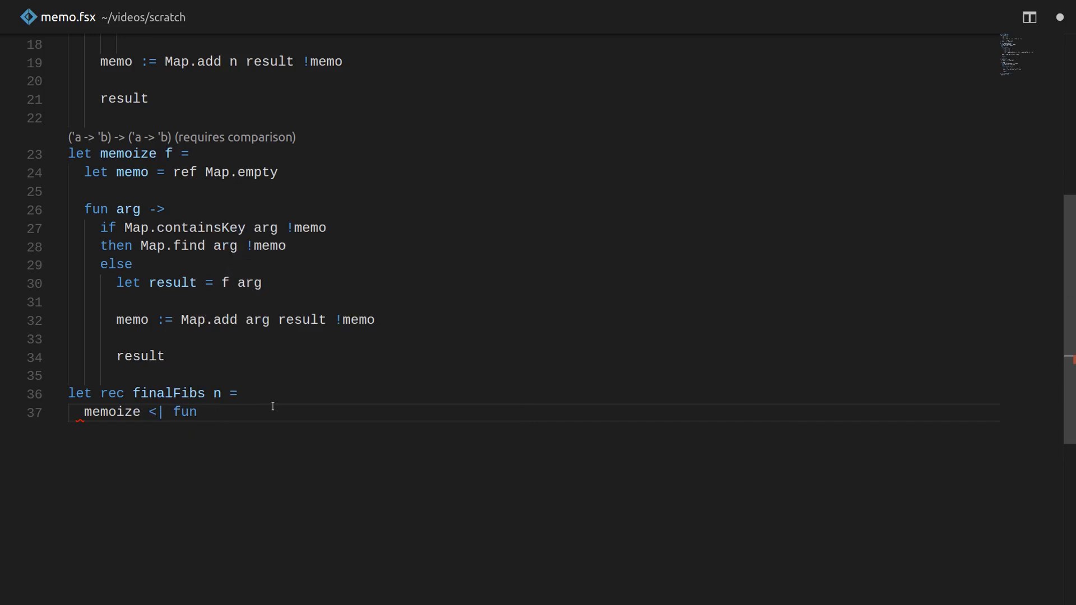
{"action": "type", "text": "n"}
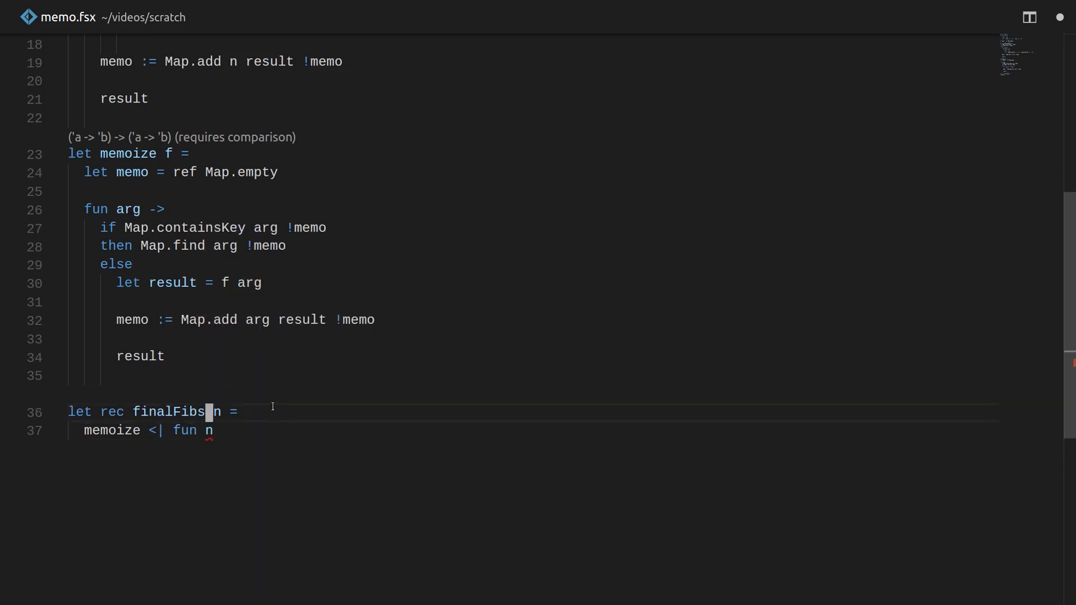
{"action": "key", "text": "BackSpace"}
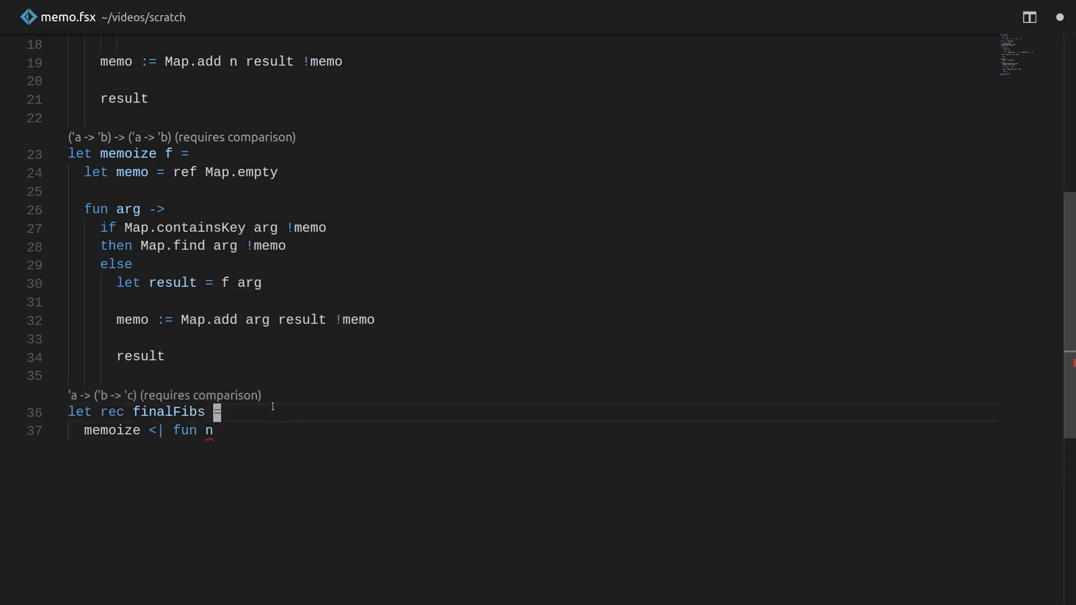
{"action": "type", "text": "->"}
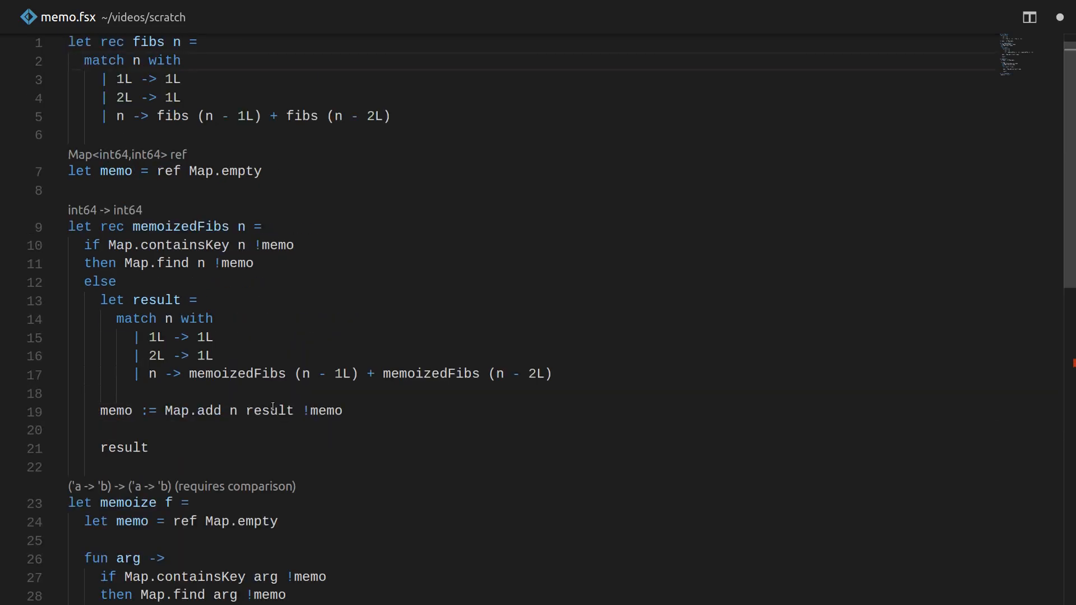
{"action": "scroll", "scroll_direction": "down", "scroll_amount": 3}
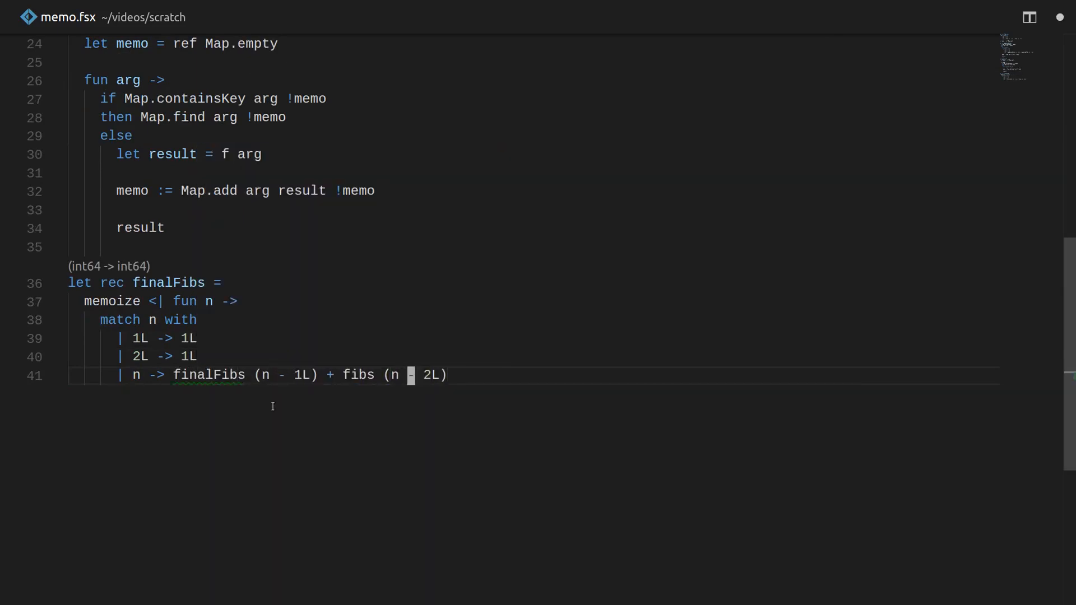
{"action": "type", "text": "finalFibs"}
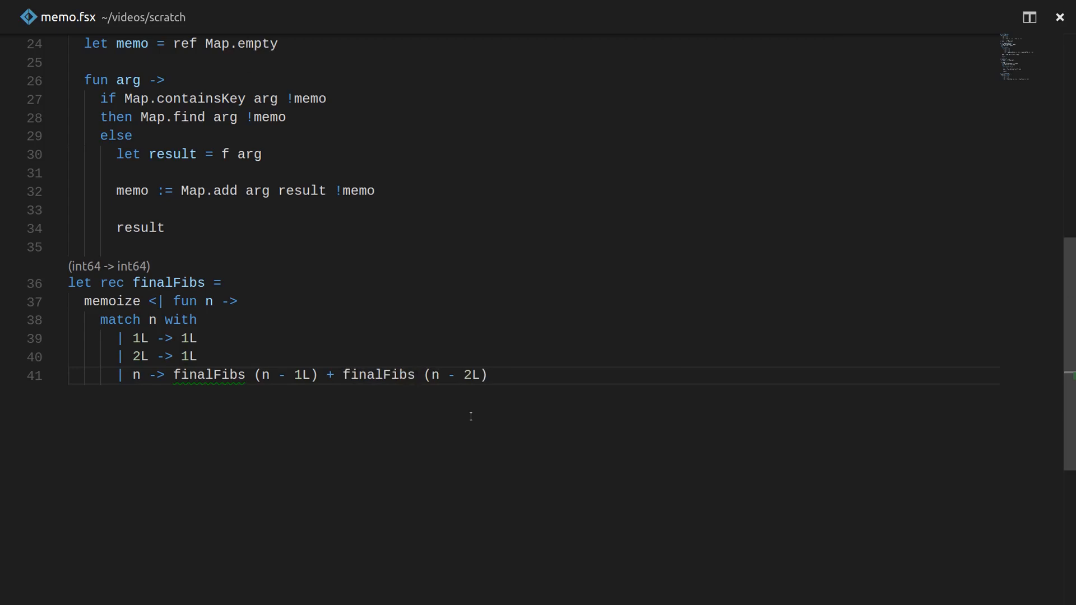
{"action": "mouse_move", "coordinate": [127, 296]}
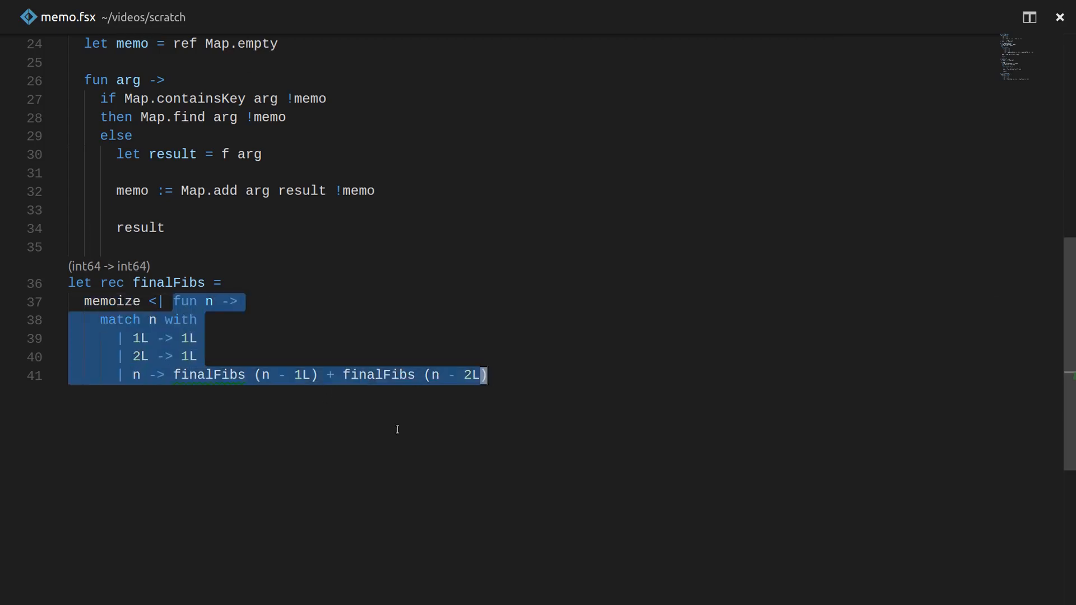
{"action": "mouse_move", "coordinate": [500, 415]}
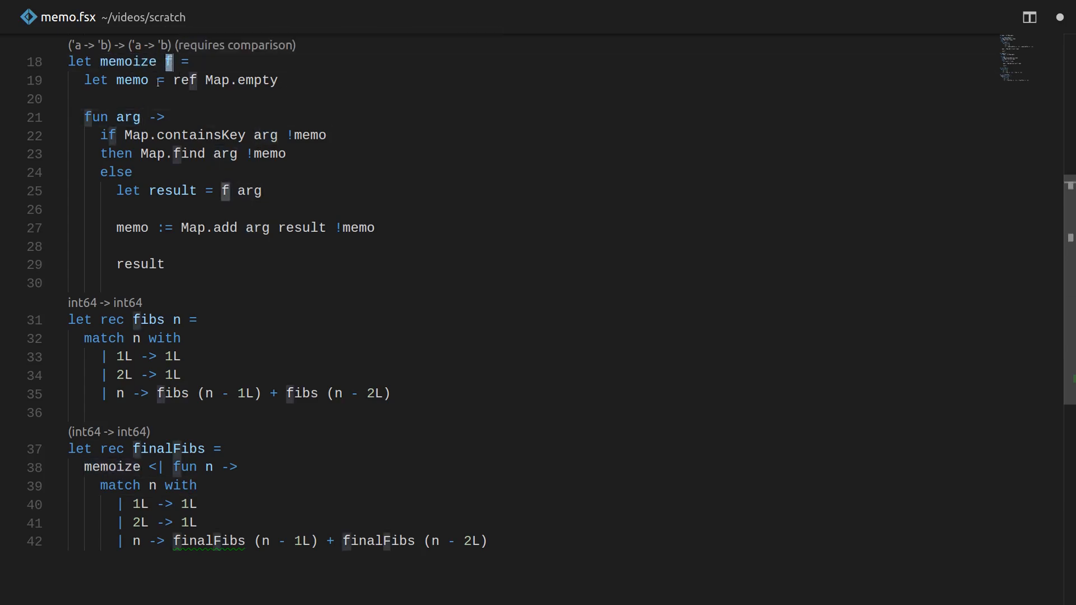
Place fibs between memoize and finalFibs in memo.fsx and refocus the script.
{"action": "left_click", "coordinate": [158, 265]}
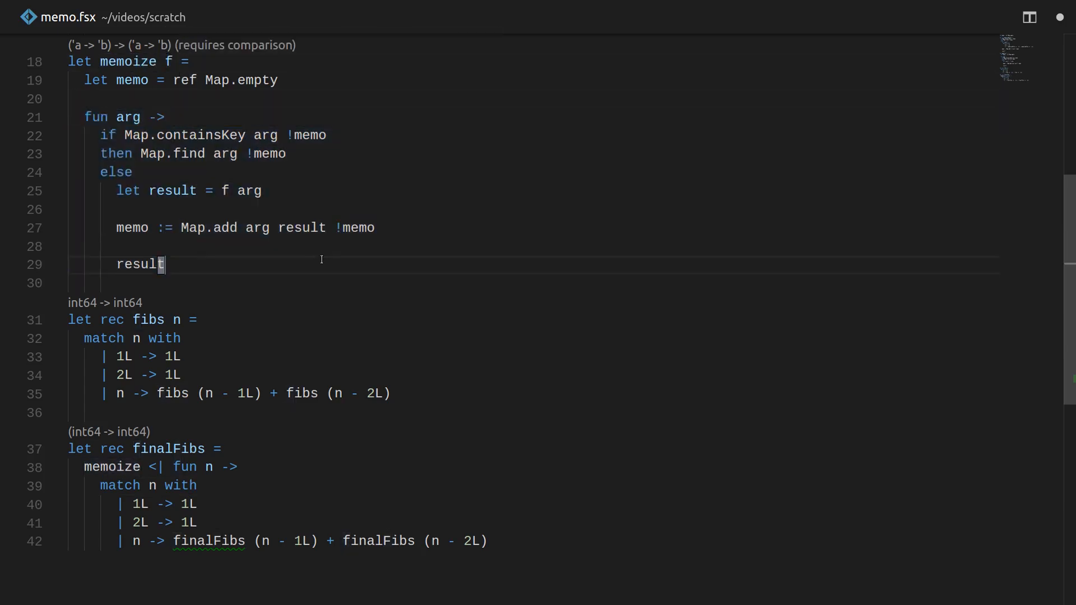
{"action": "left_click", "coordinate": [235, 468]}
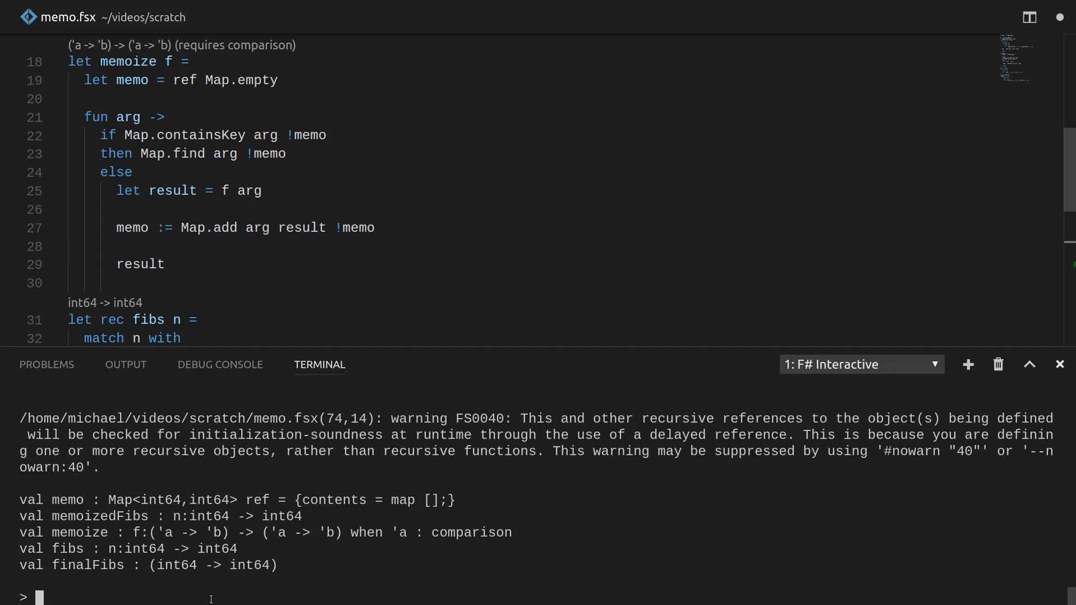
Evaluate memoize and fibs in F# Interactive, getting 267914296L for fibs 42L.
{"action": "type", "text": "memoizedFibs 42L;;"}
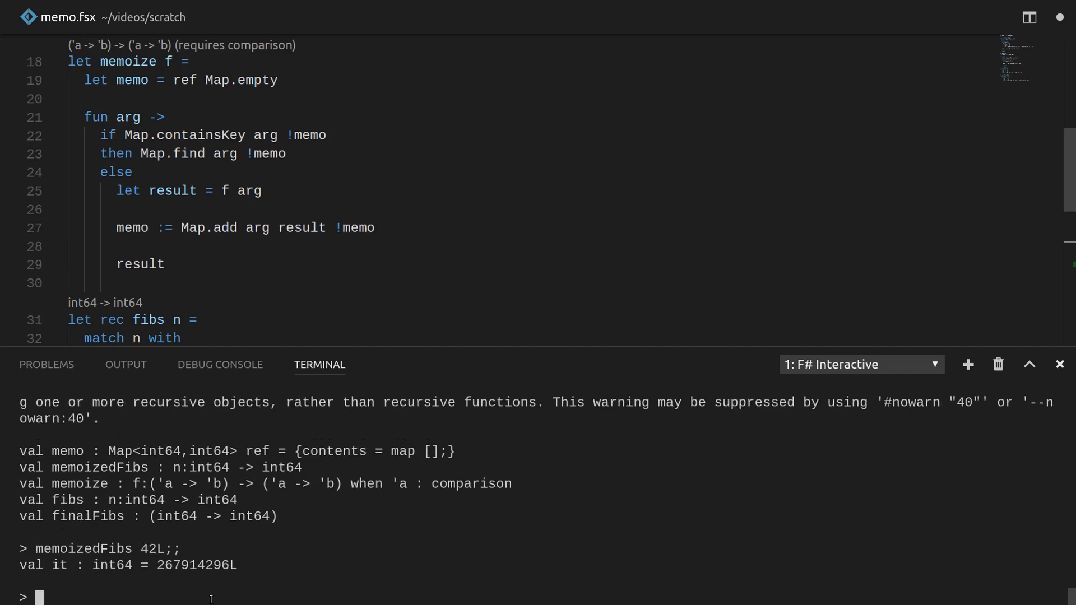
{"action": "type", "text": "fibs"}
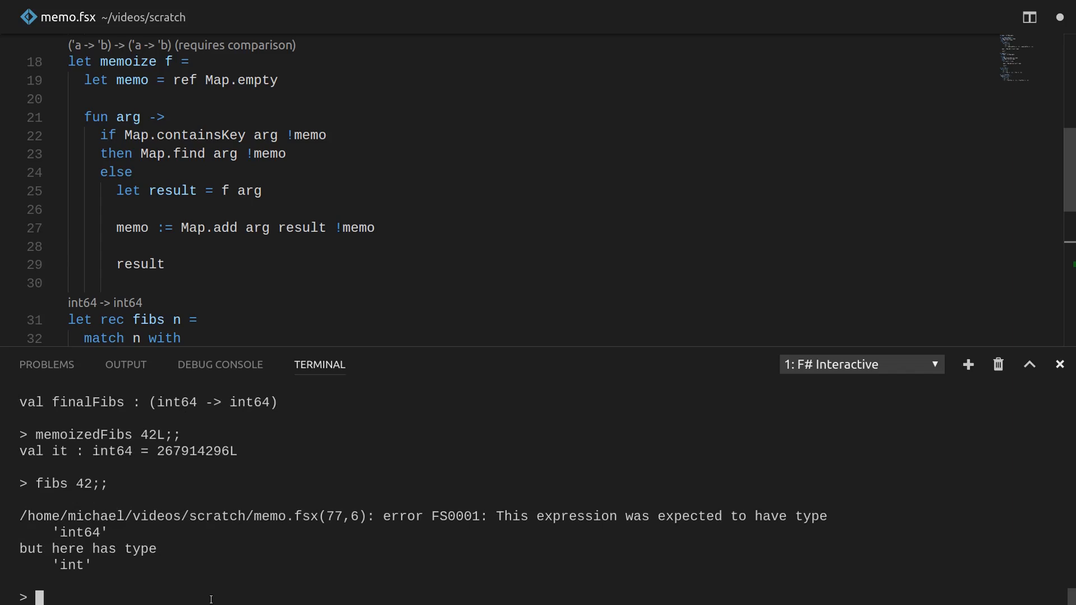
{"action": "type", "text": "fibs 42L;;"}
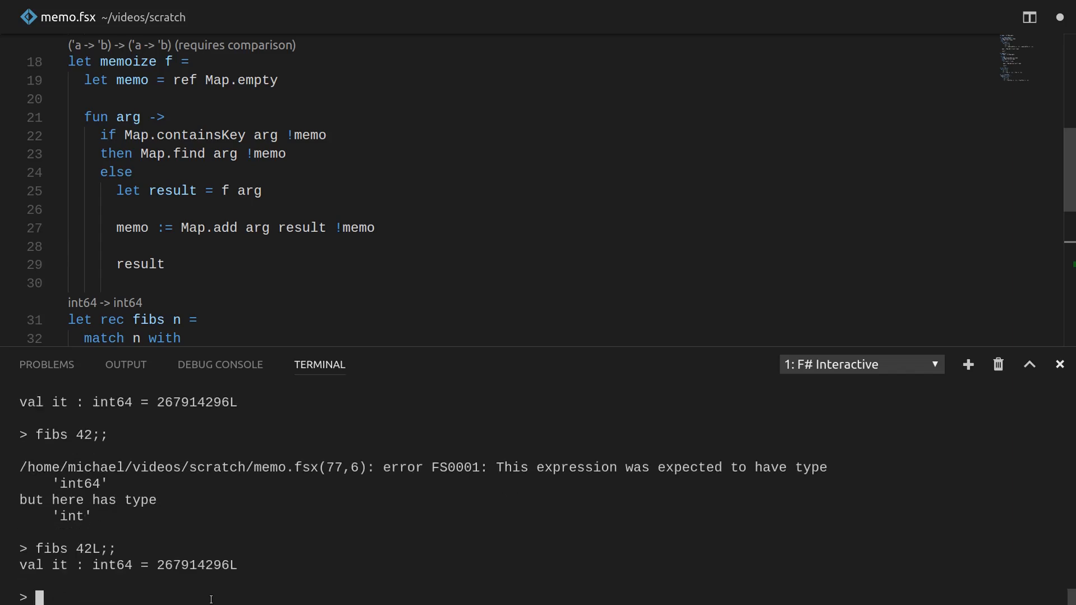
{"action": "type", "text": "finalFibs ="}
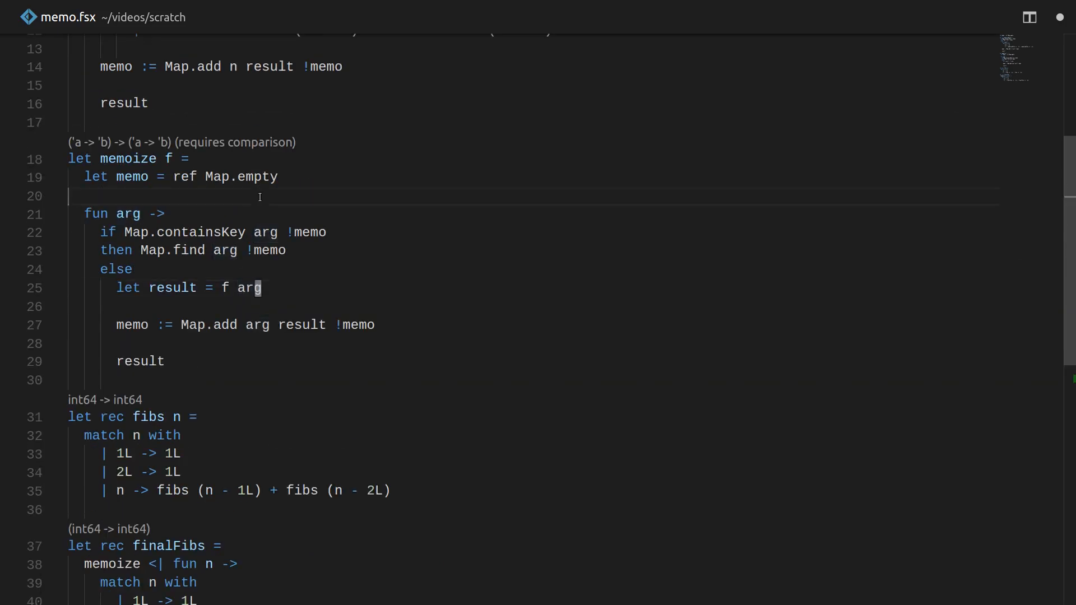
Scroll the editor down to the finalFibs definition.
{"action": "scroll", "scroll_direction": "down", "scroll_amount": 3}
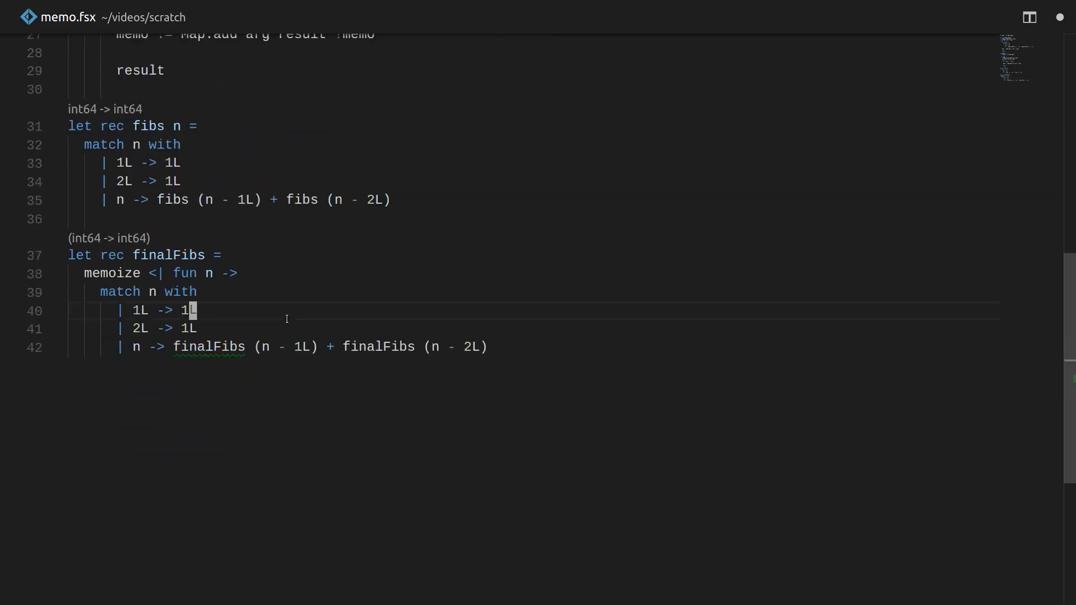